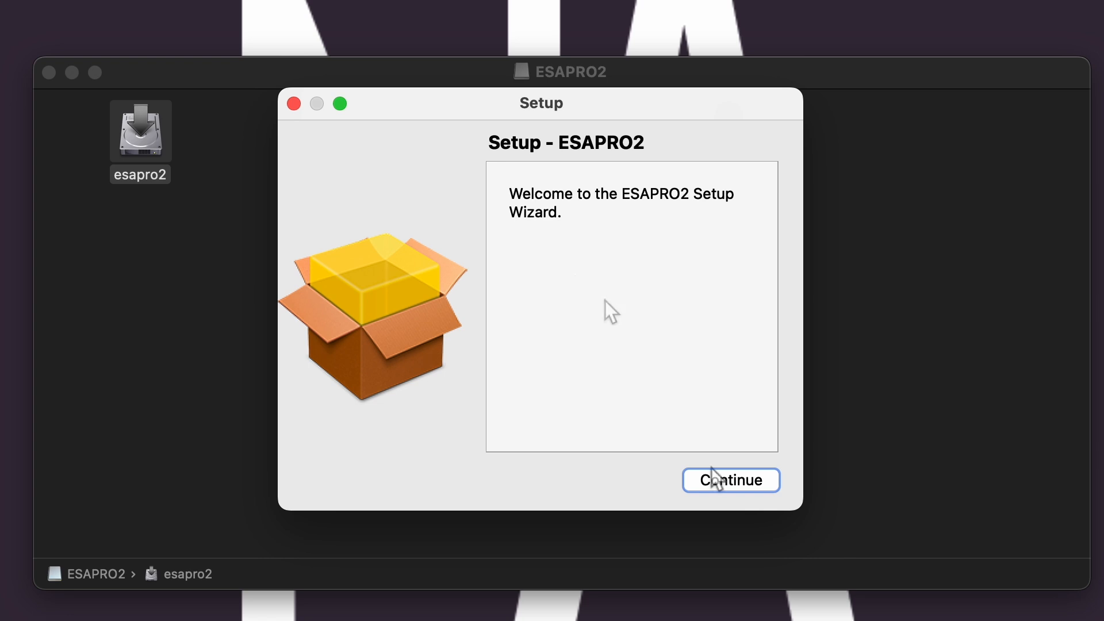
Advance the ESAPRO2 installer with default folder, include SSL files, and reach Ready to Install.
click(730, 480)
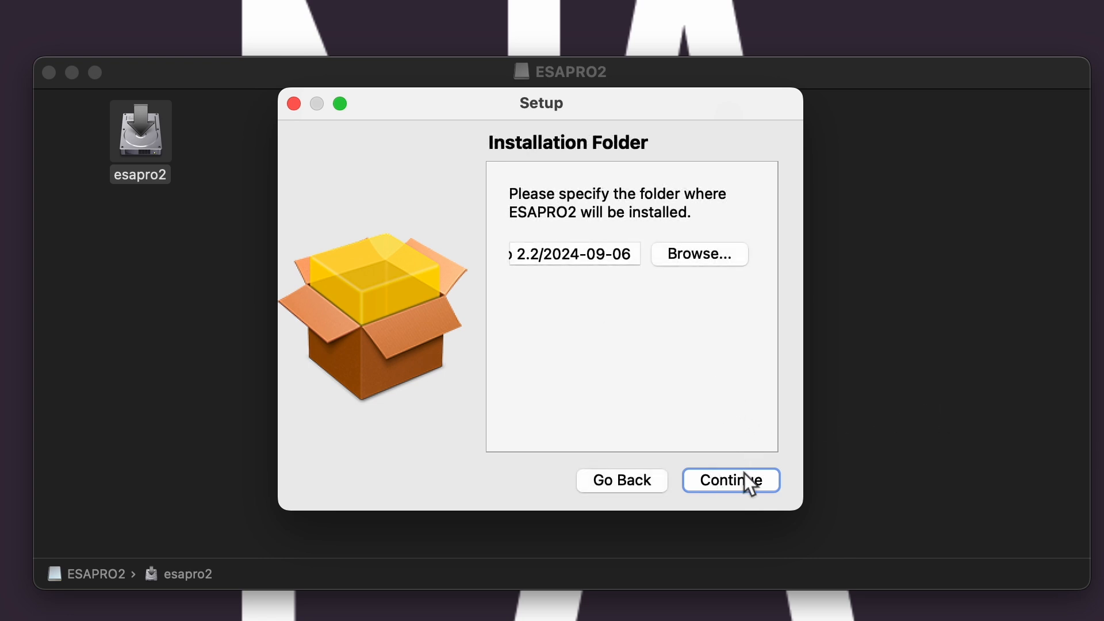
click(731, 480)
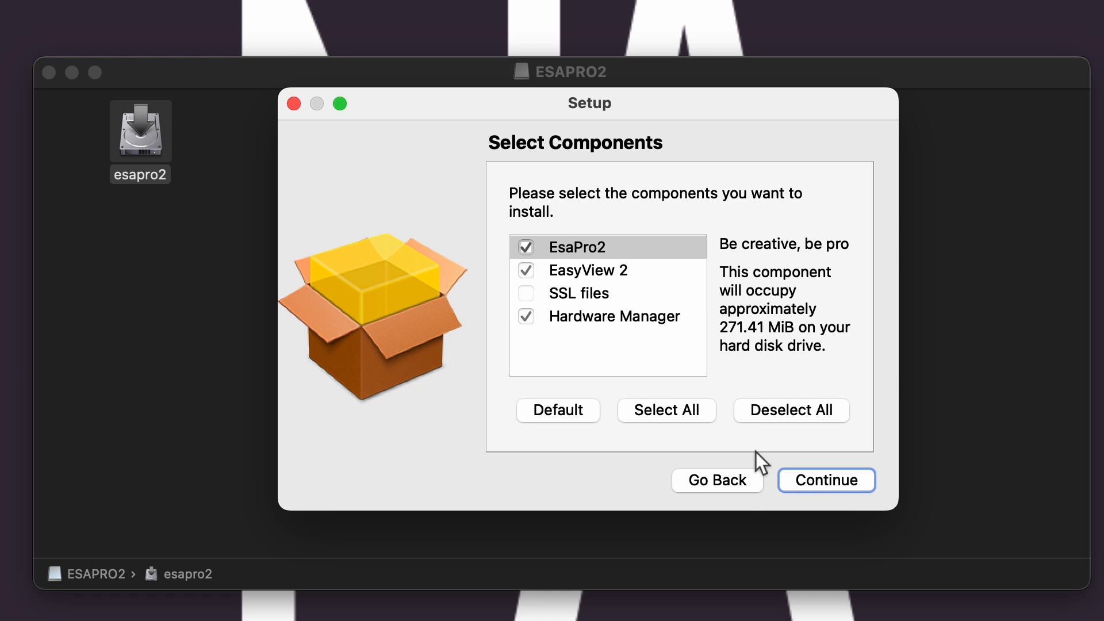
mouse_move(602, 320)
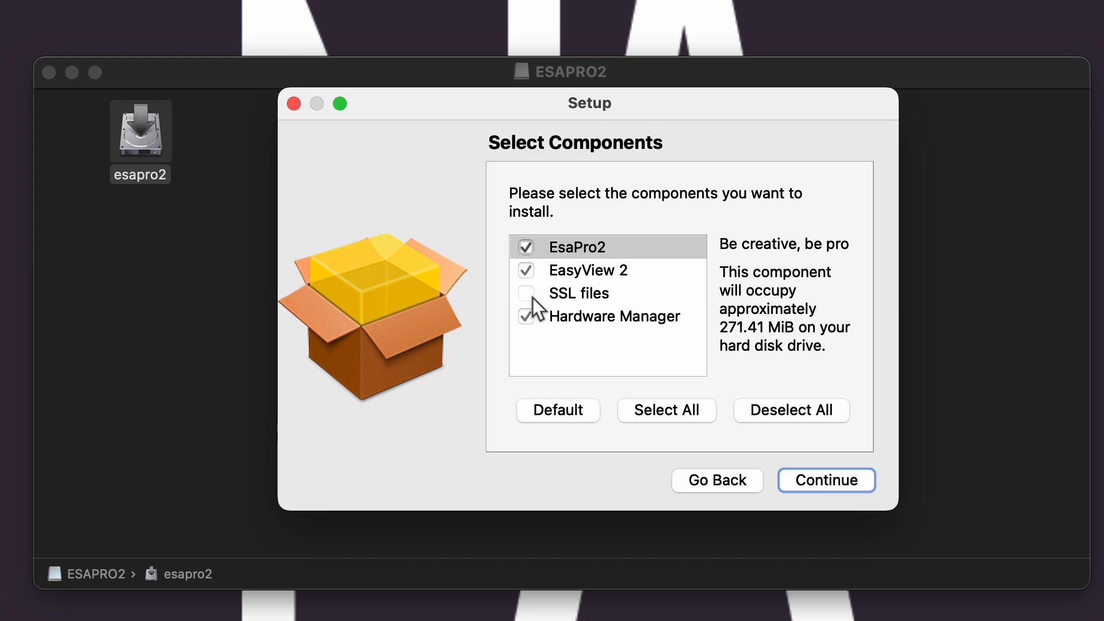
click(525, 293)
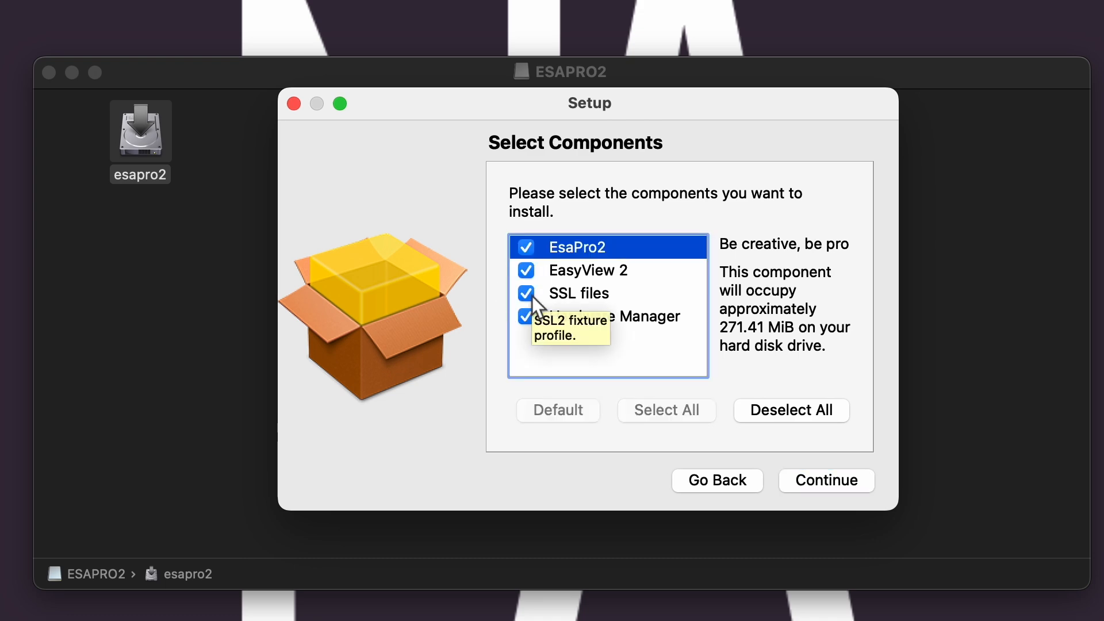
click(826, 480)
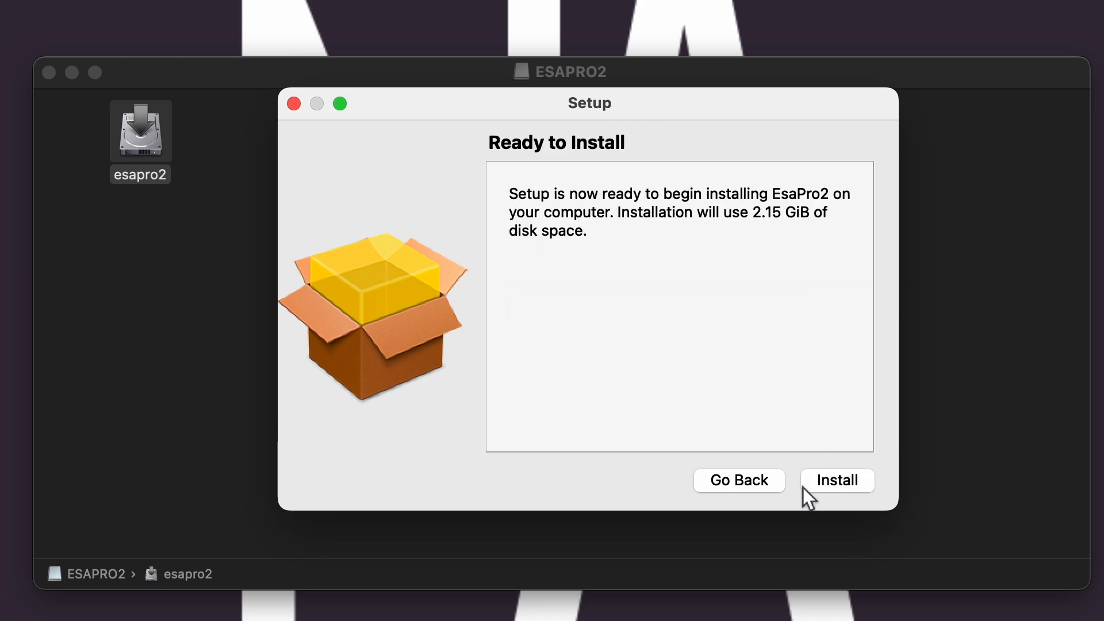
click(837, 481)
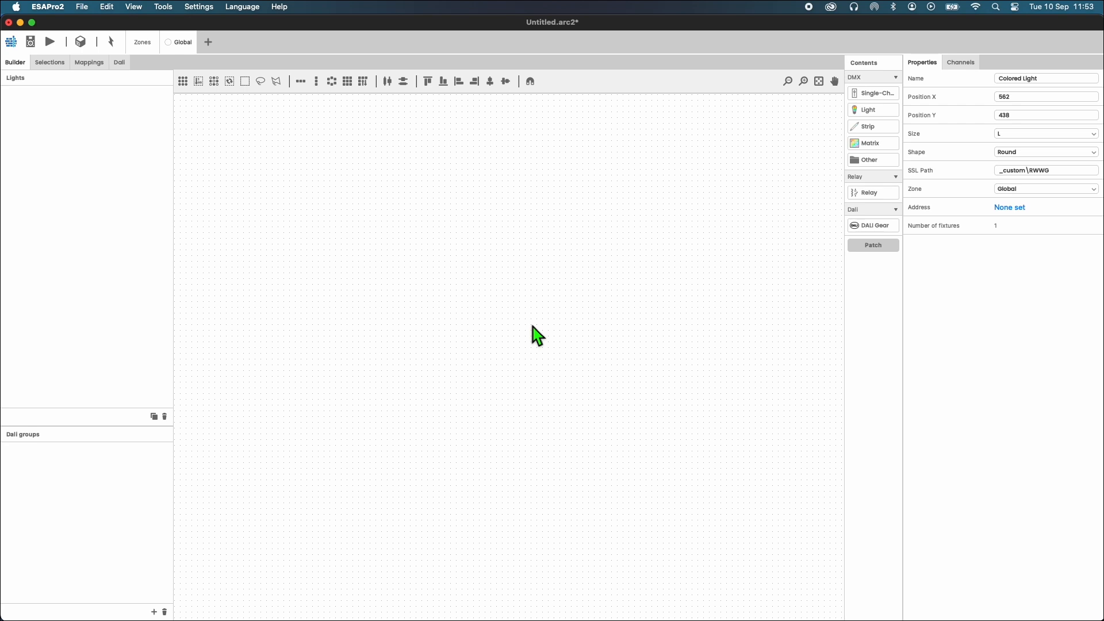
mouse_move(54, 100)
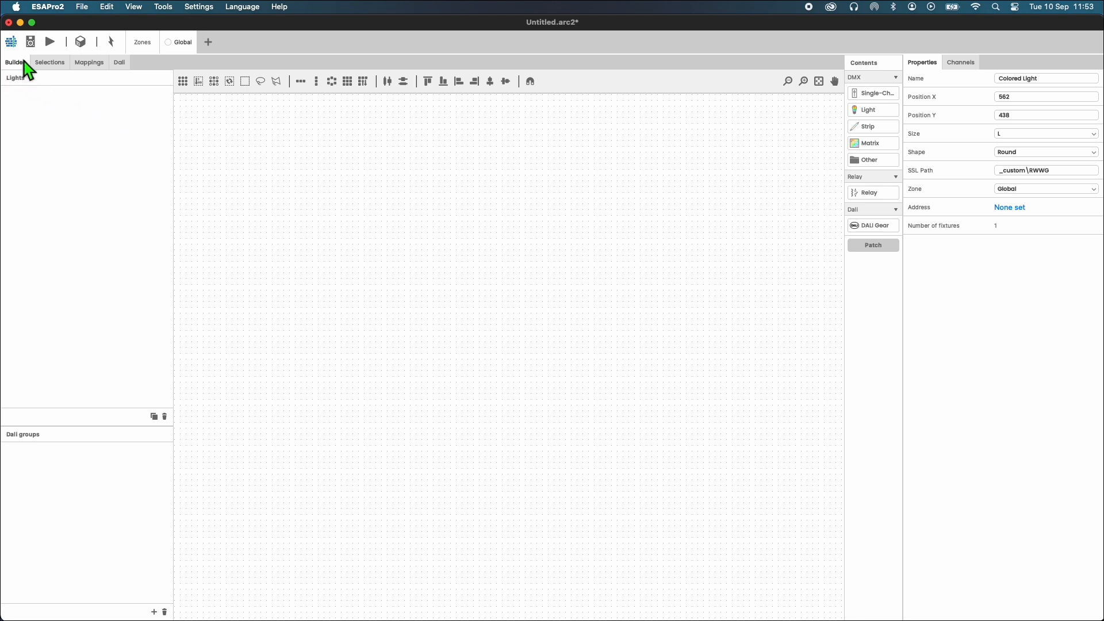
mouse_move(25, 55)
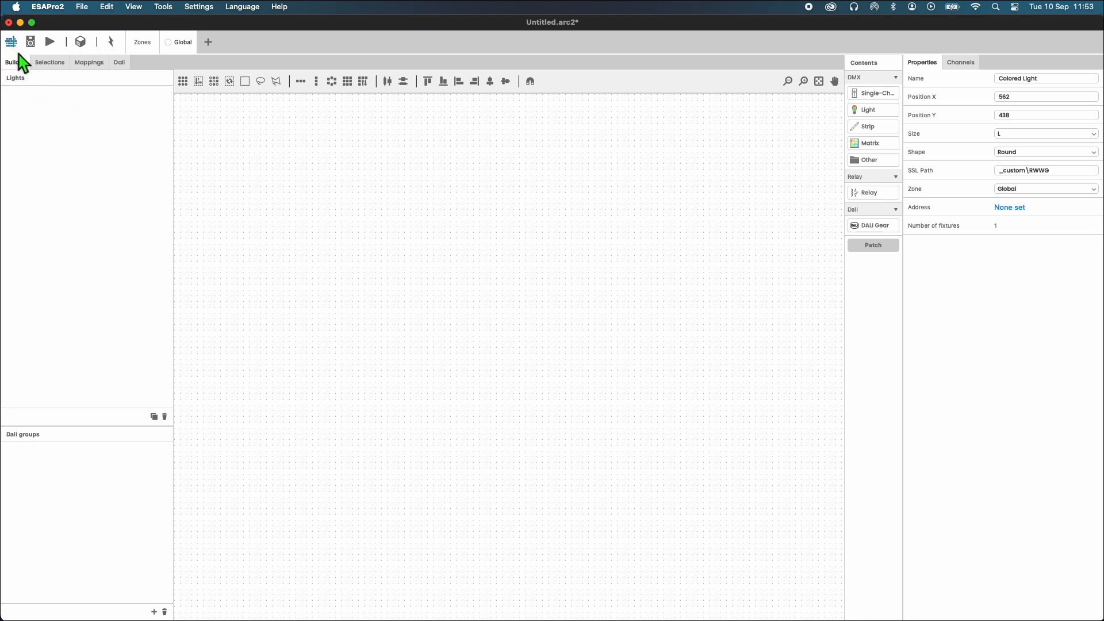
mouse_move(862, 205)
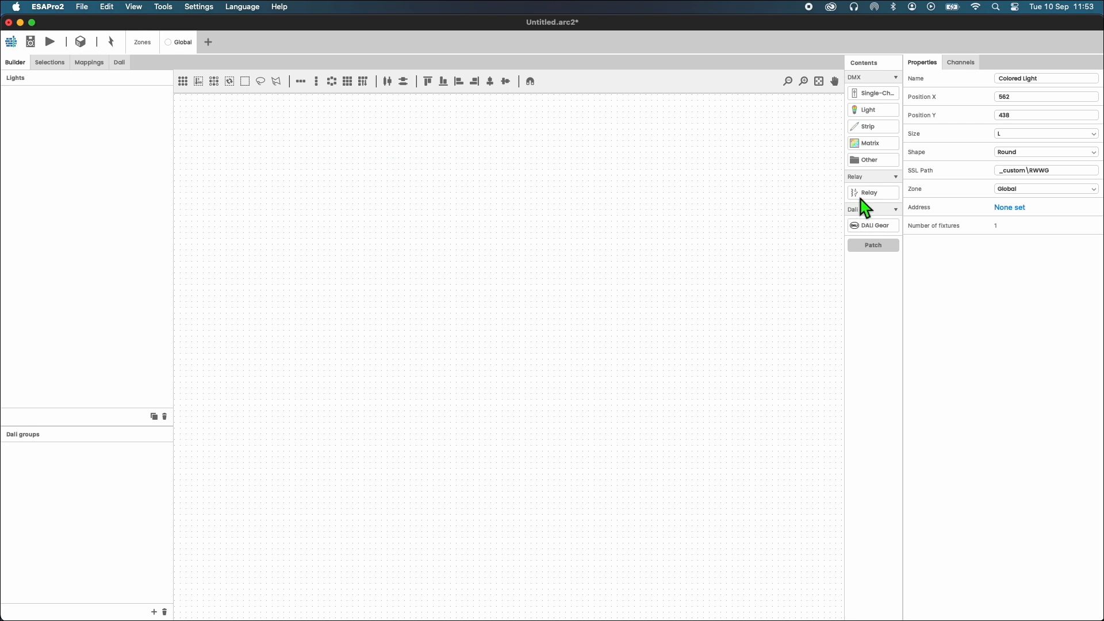
mouse_move(895, 103)
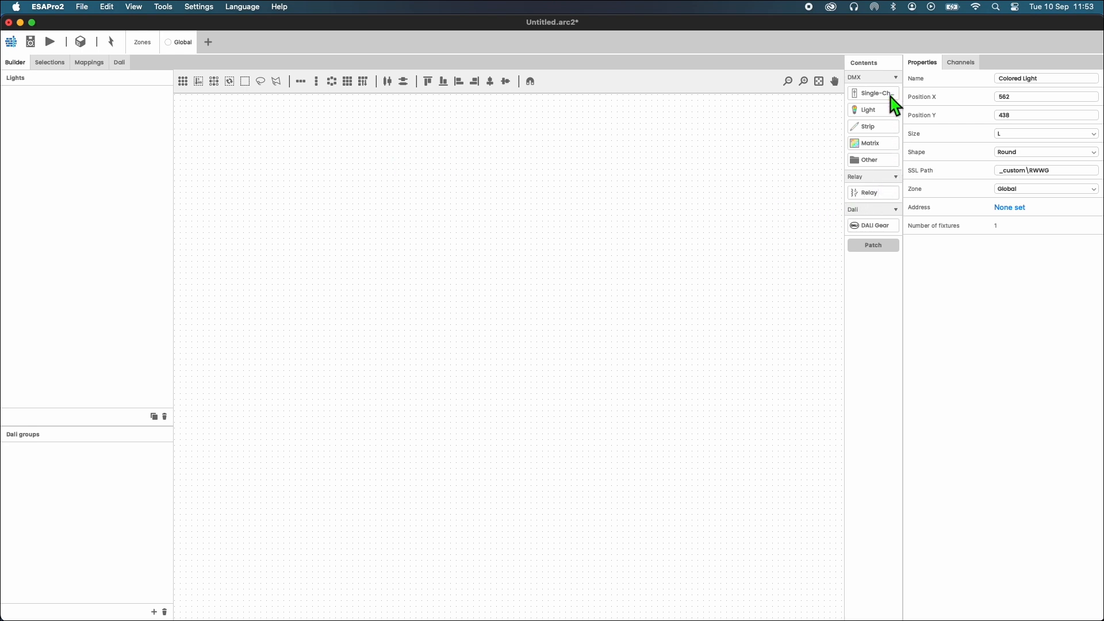
mouse_move(886, 237)
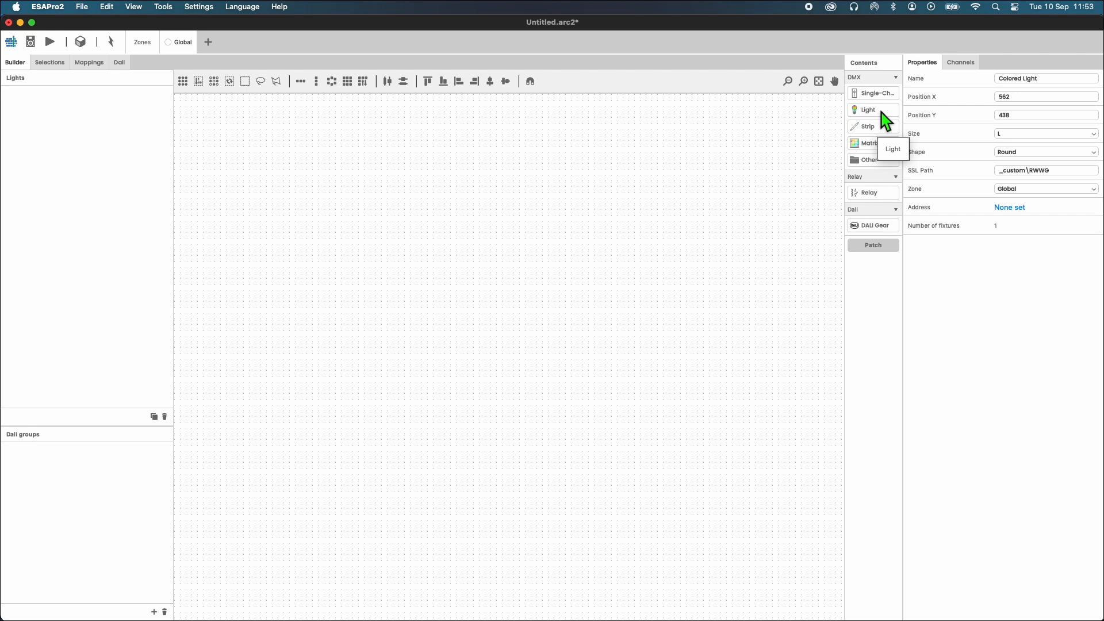
mouse_move(890, 101)
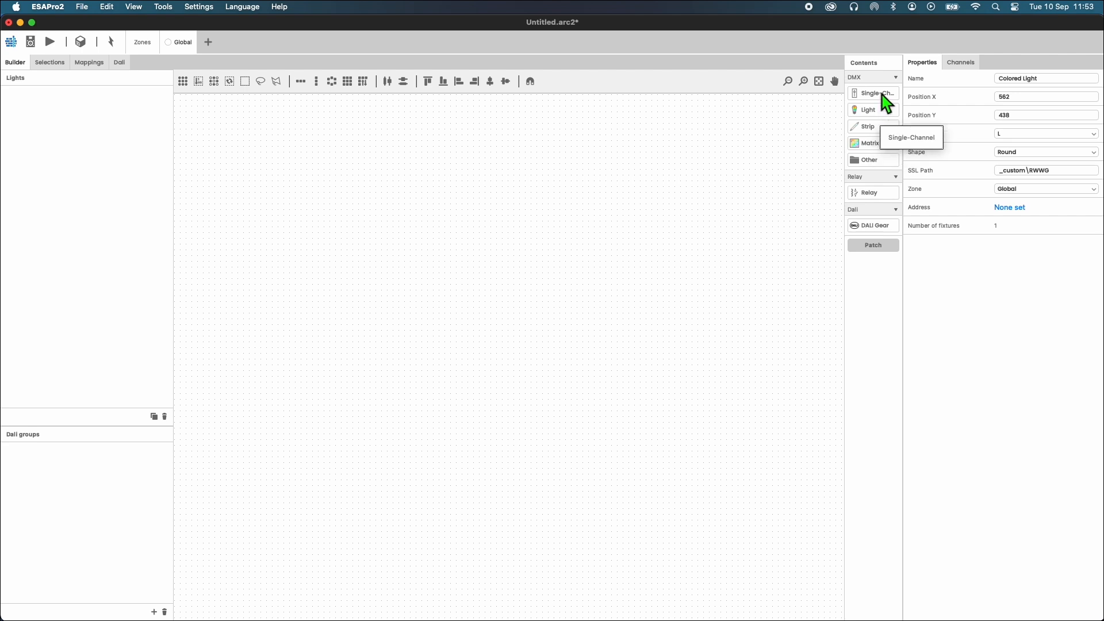
click(873, 93)
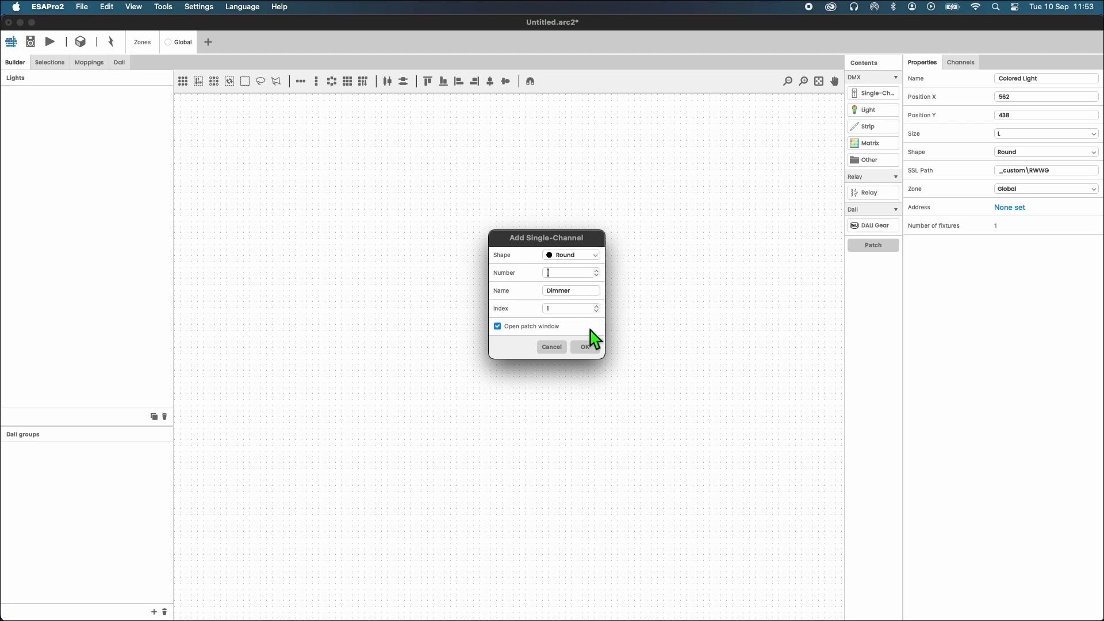
click(571, 254)
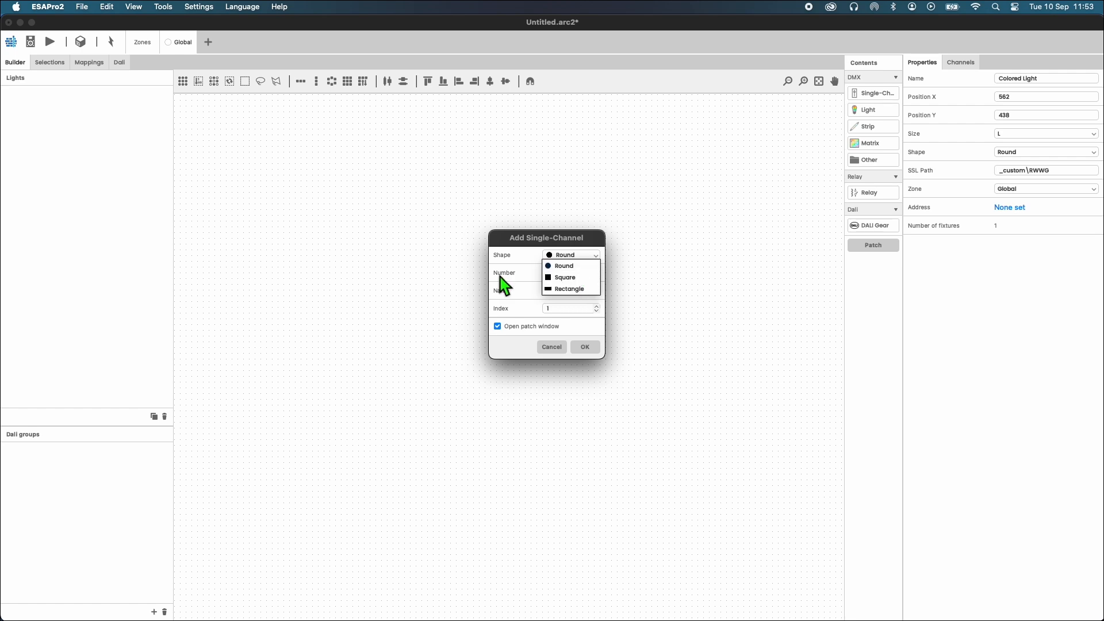
click(563, 265)
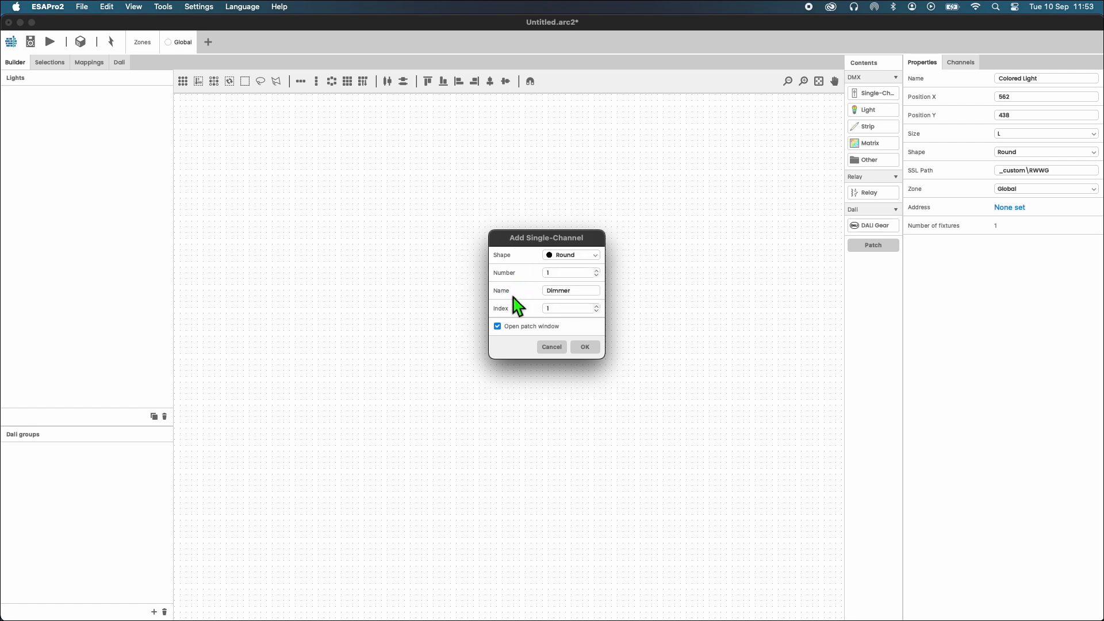
click(552, 347)
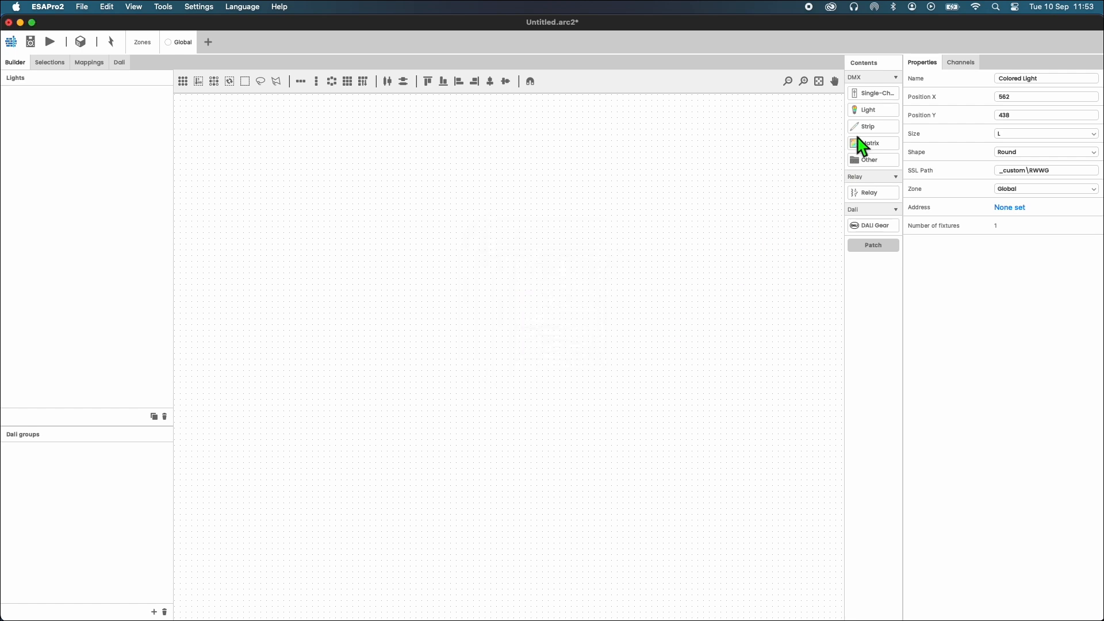
Begin adding 10 lights and list the available light type options.
click(872, 109)
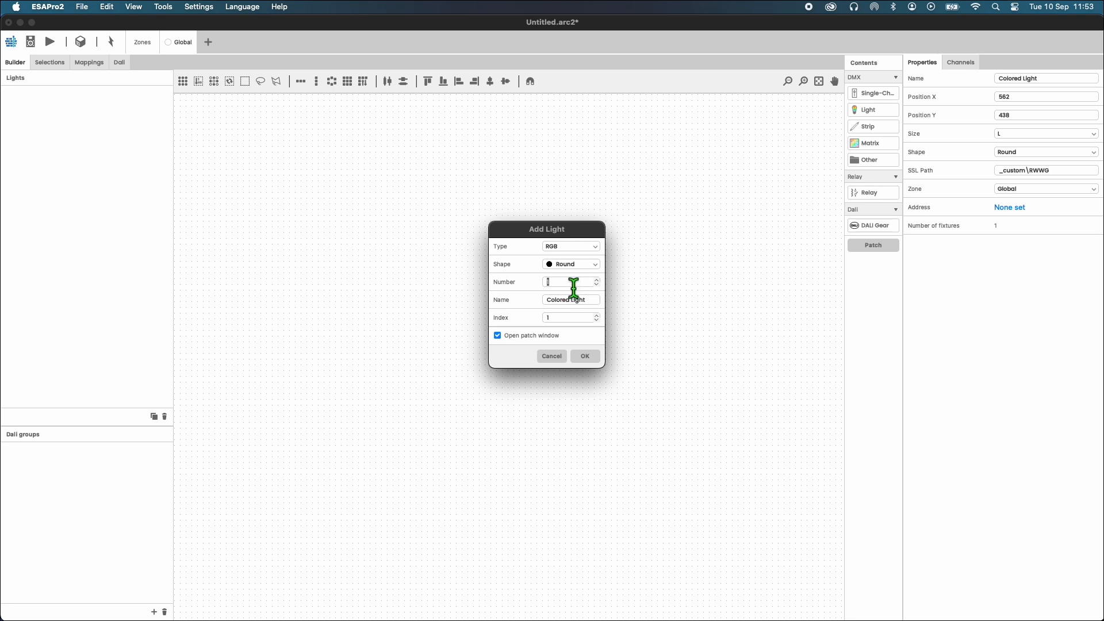
text(10)
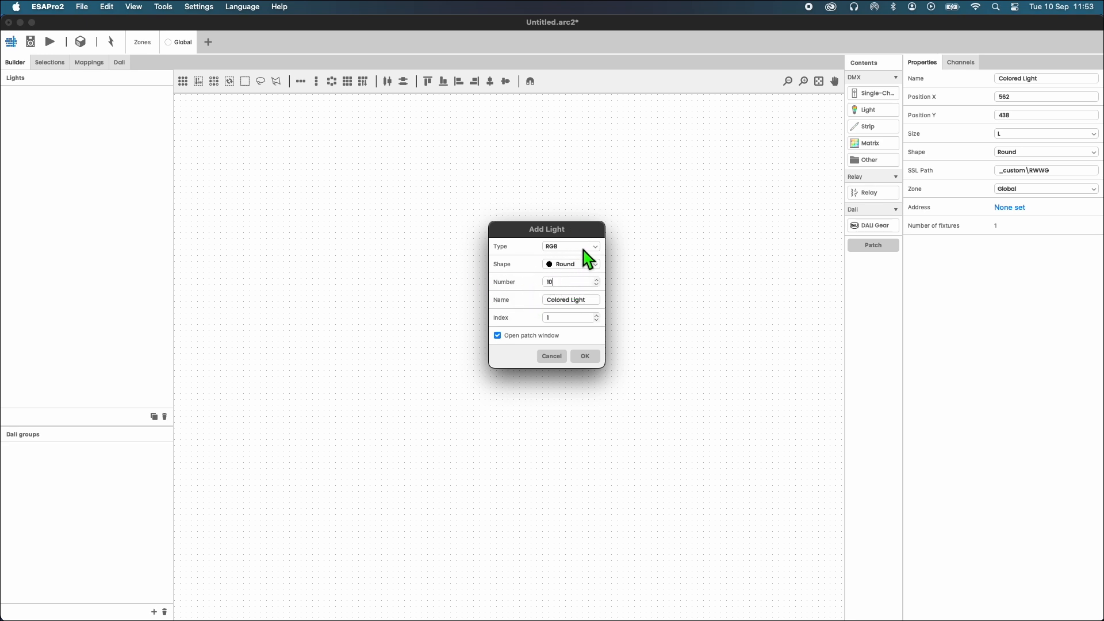
click(570, 246)
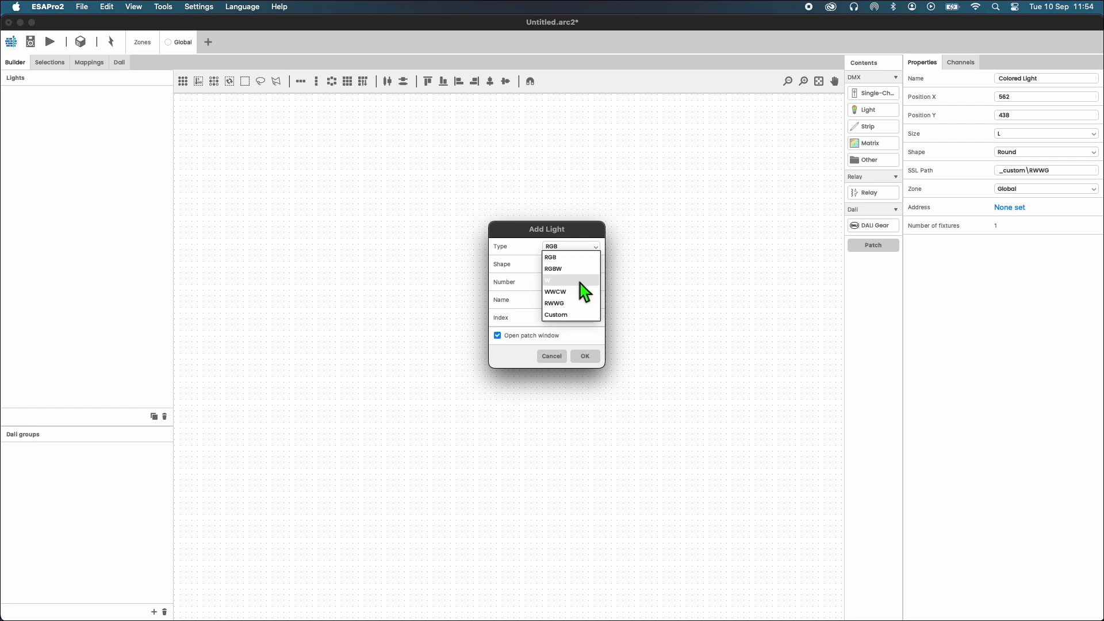
mouse_move(580, 305)
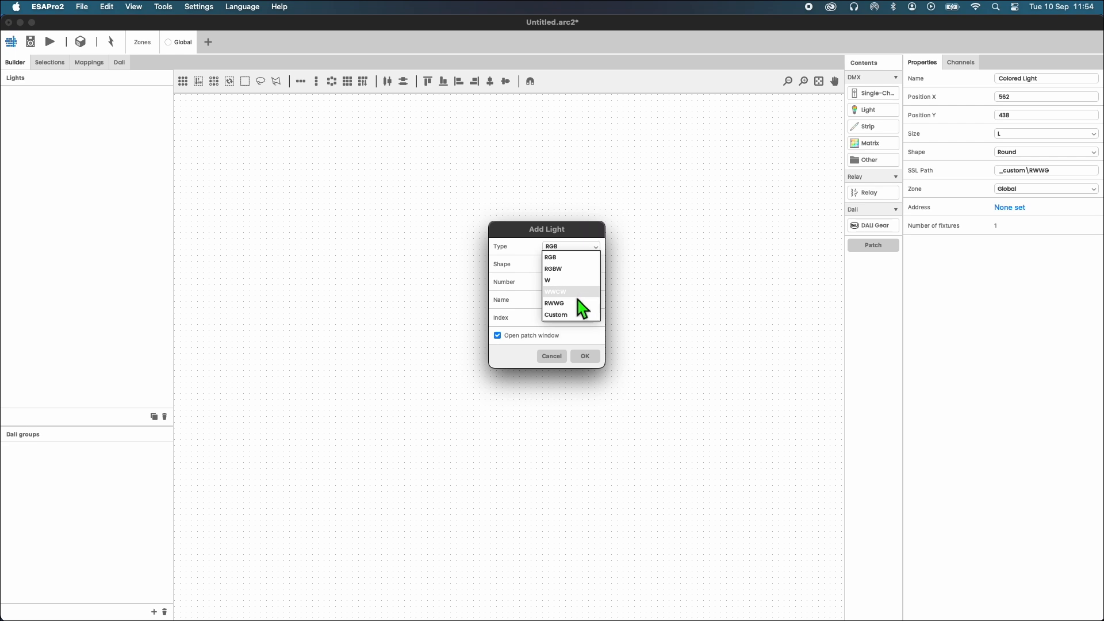
Build a custom RWWNW profile: remove Green, add Warm White ahead of Neutral White.
click(556, 315)
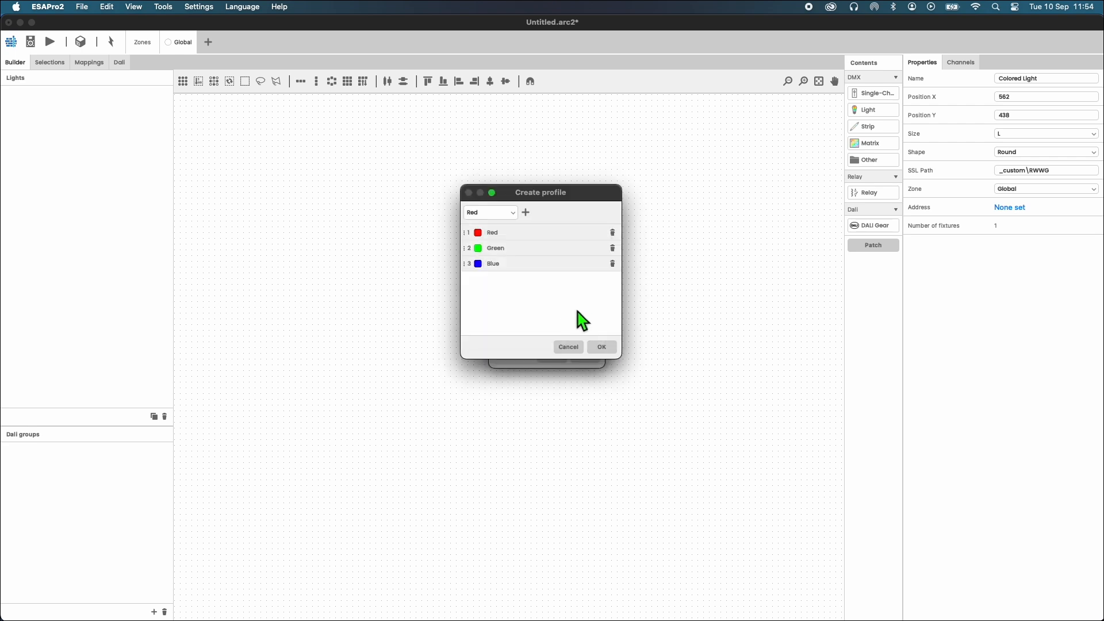
mouse_move(620, 260)
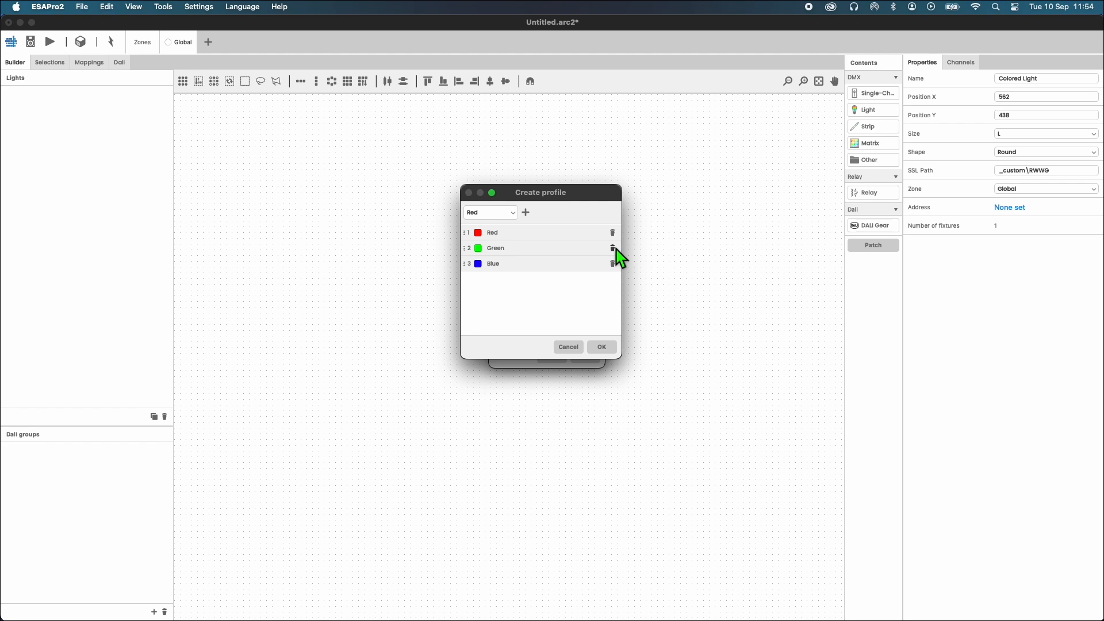
click(612, 248)
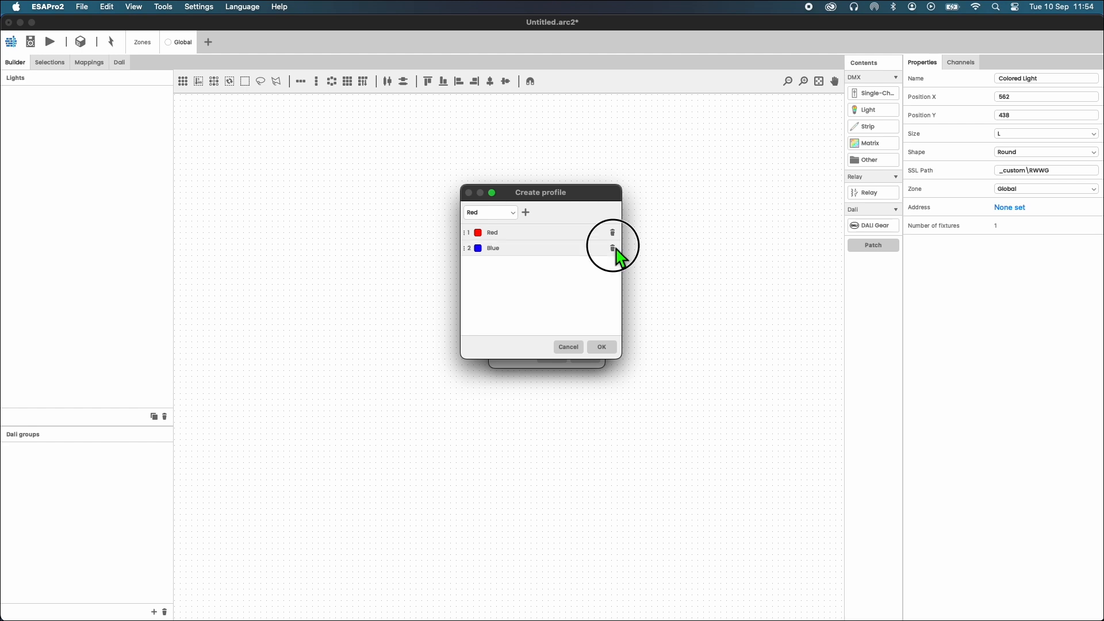
click(490, 213)
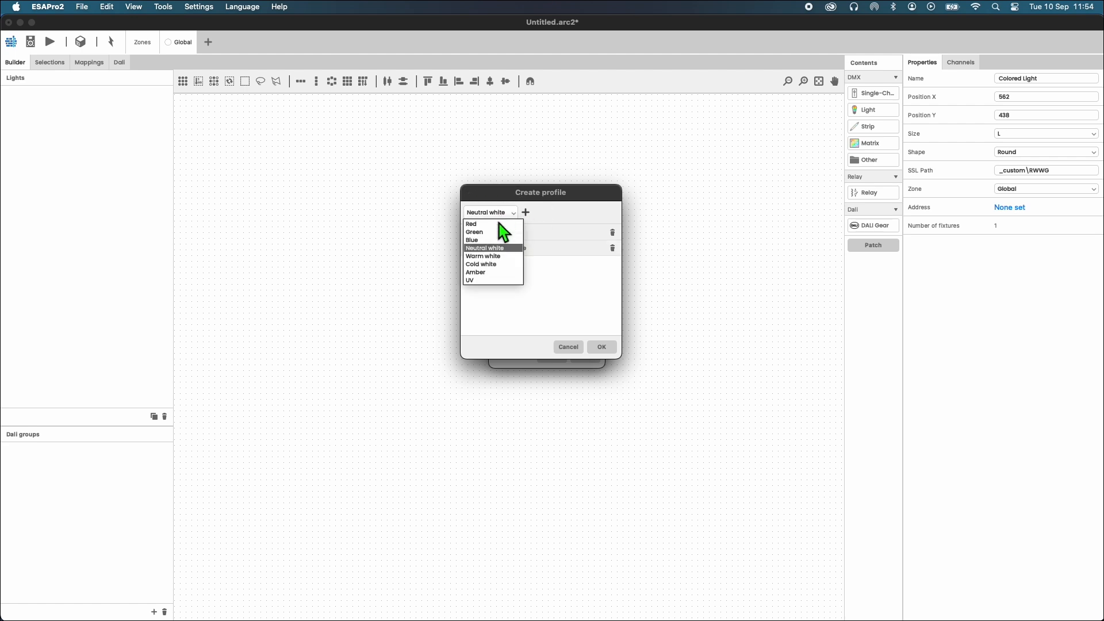
click(483, 256)
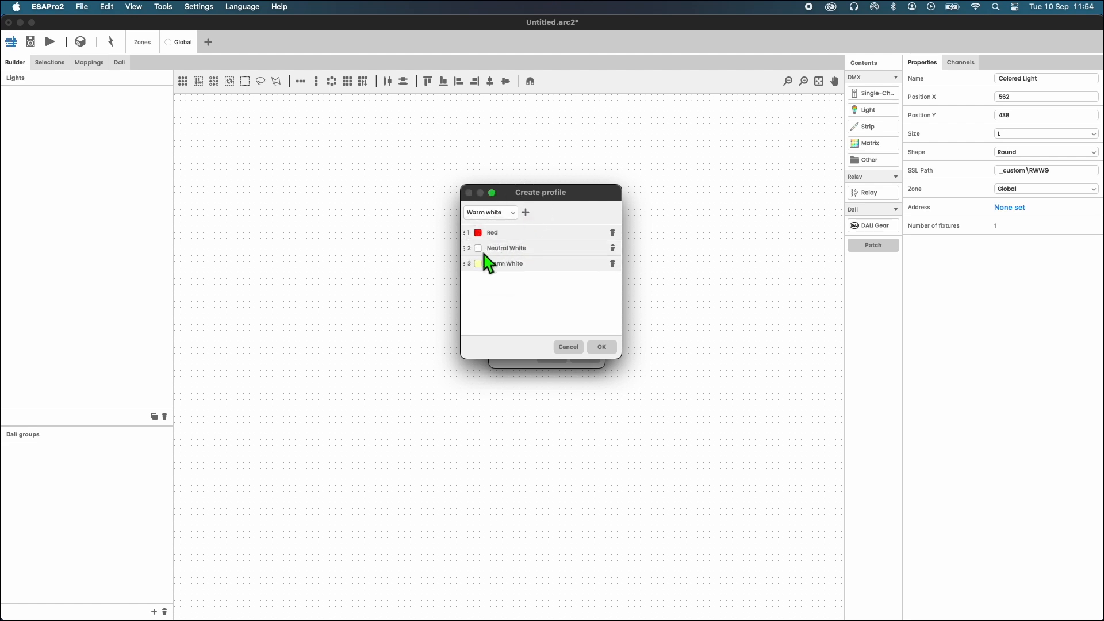
drag(506, 263, 506, 248)
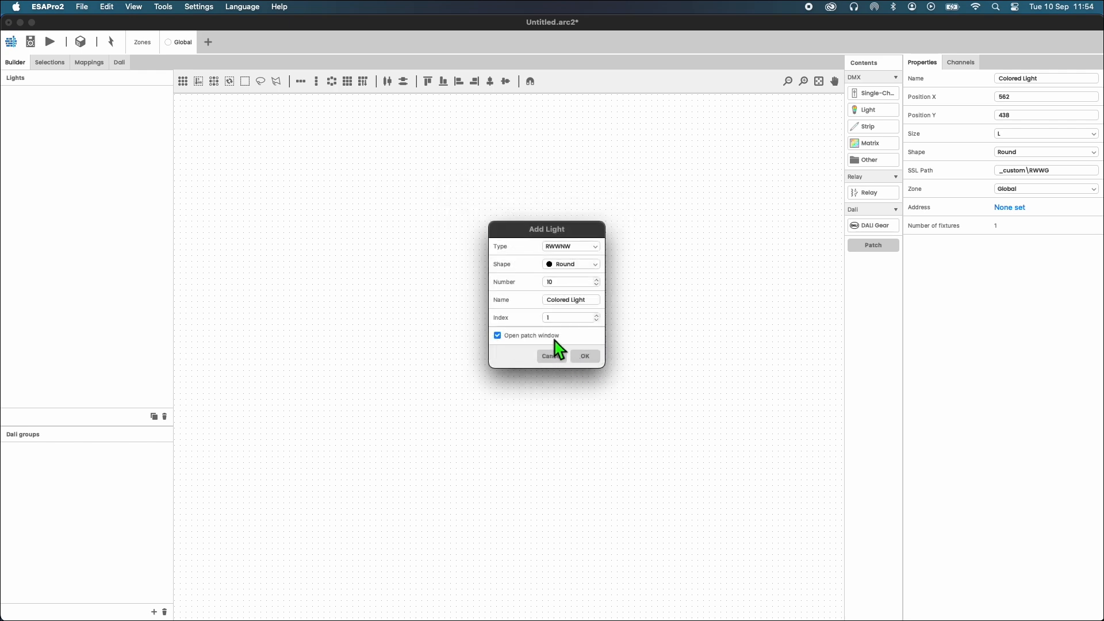
Confirm adding the ten RWWNW Colored Light fixtures.
click(585, 356)
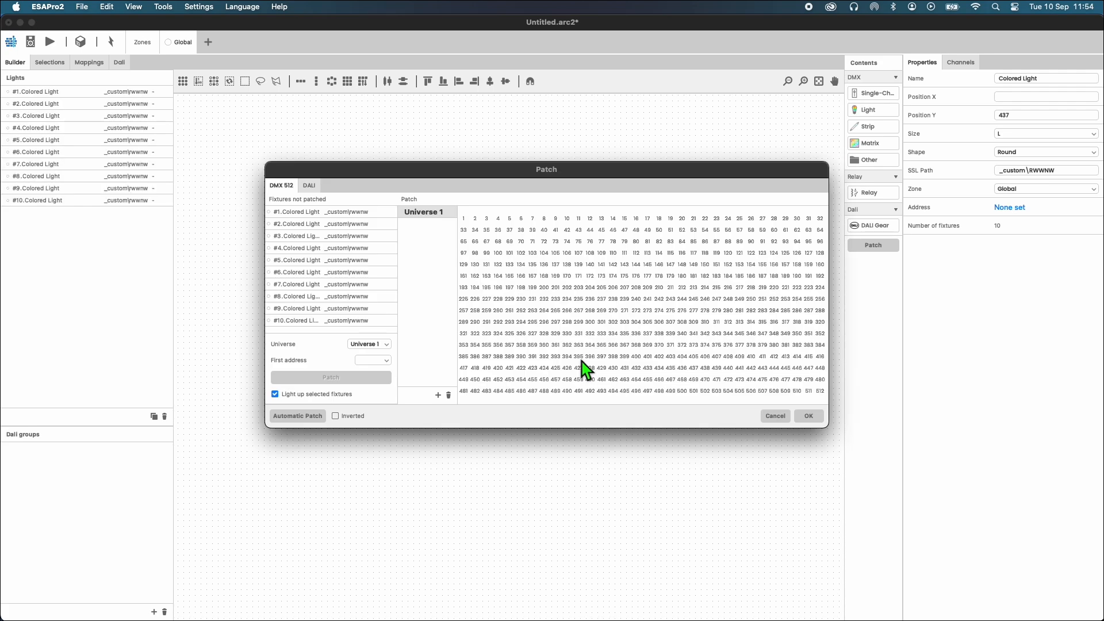
mouse_move(533, 342)
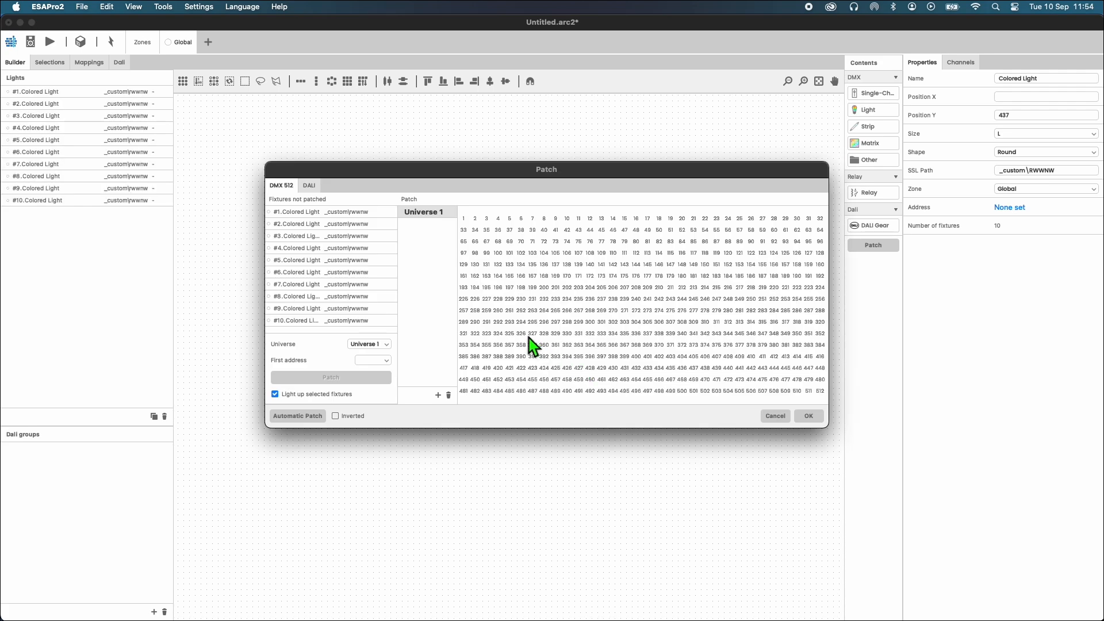
mouse_move(468, 309)
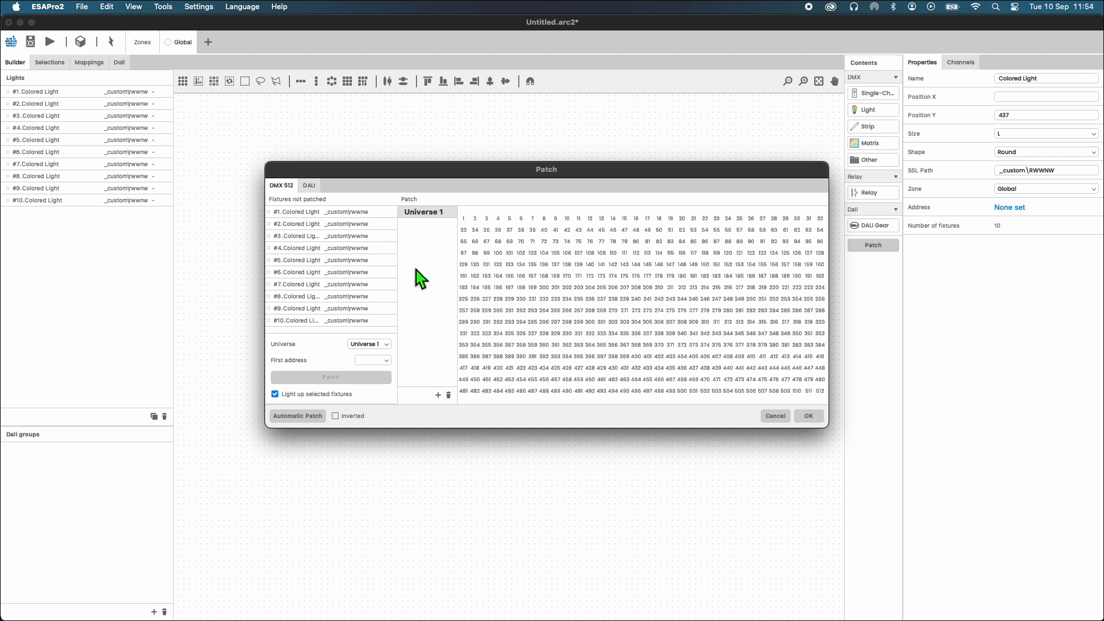
mouse_move(381, 294)
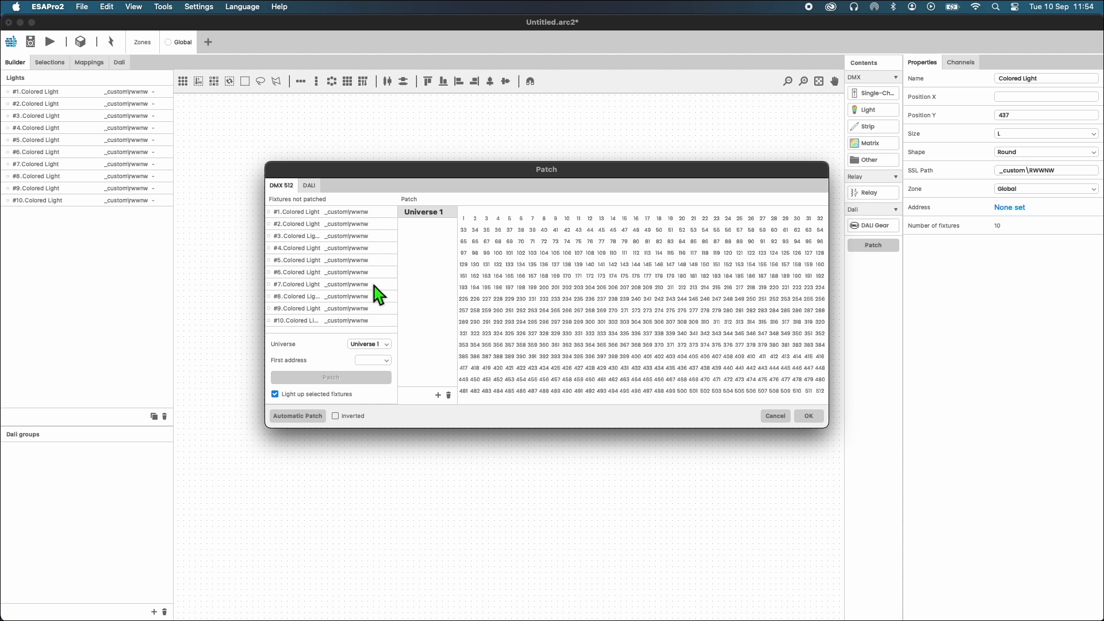
mouse_move(375, 325)
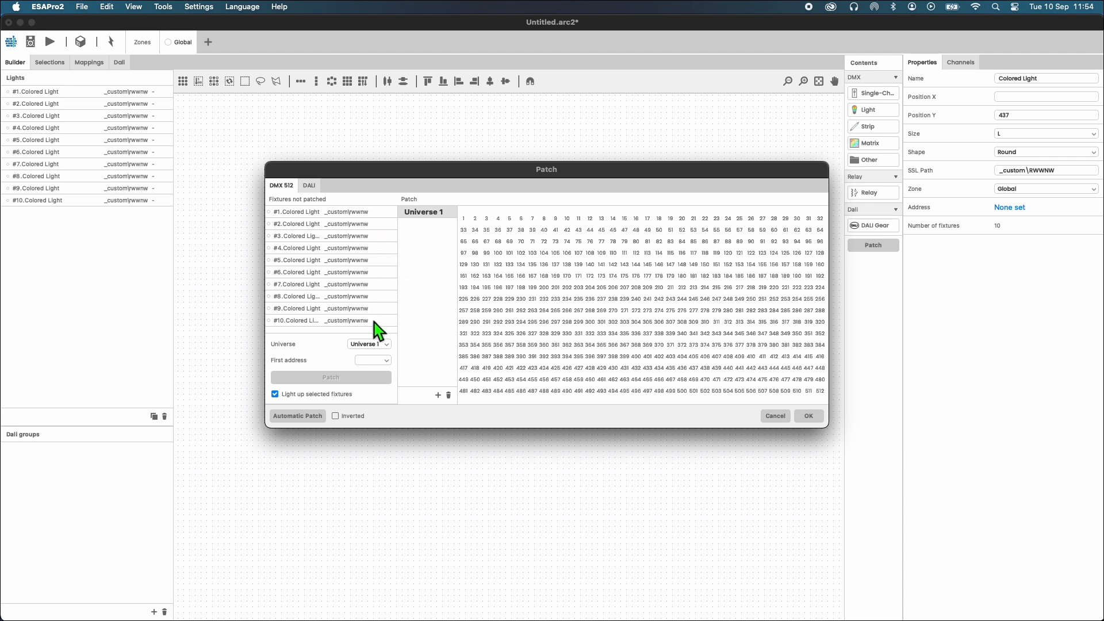
mouse_move(381, 367)
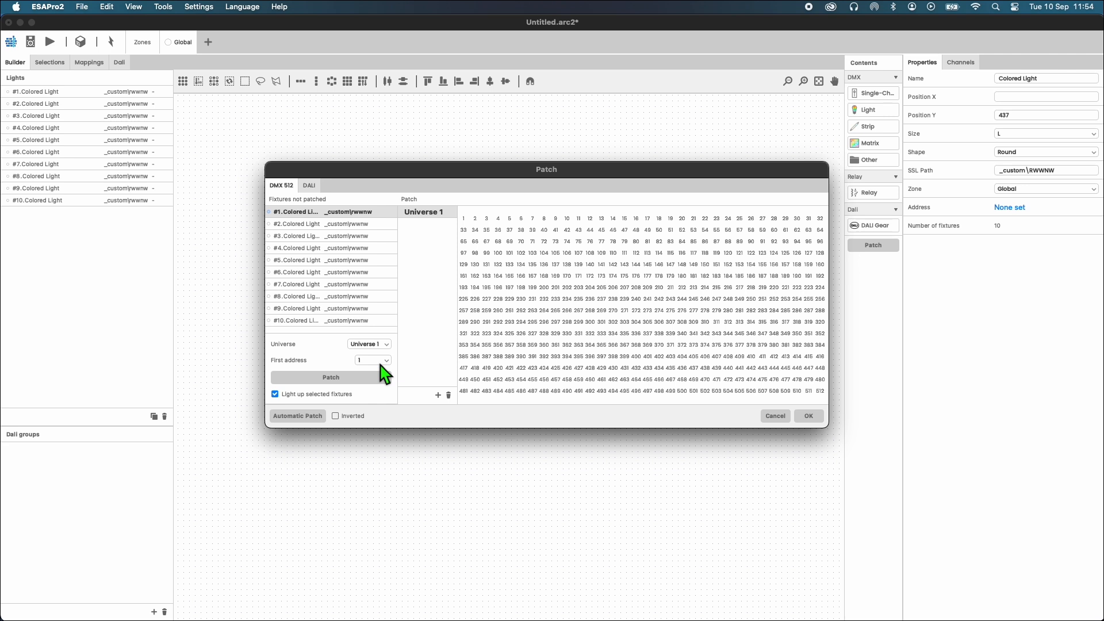
Auto-patch the ten lights inverted on Universe 1, #10 at 1:1 through #1 at 1:28.
click(330, 377)
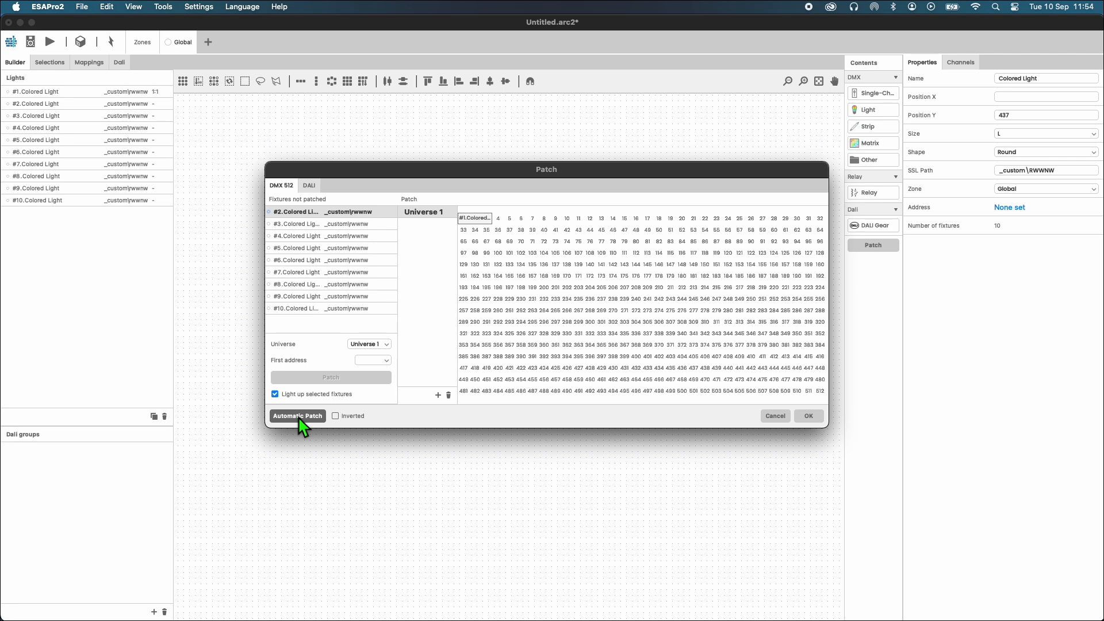
click(297, 415)
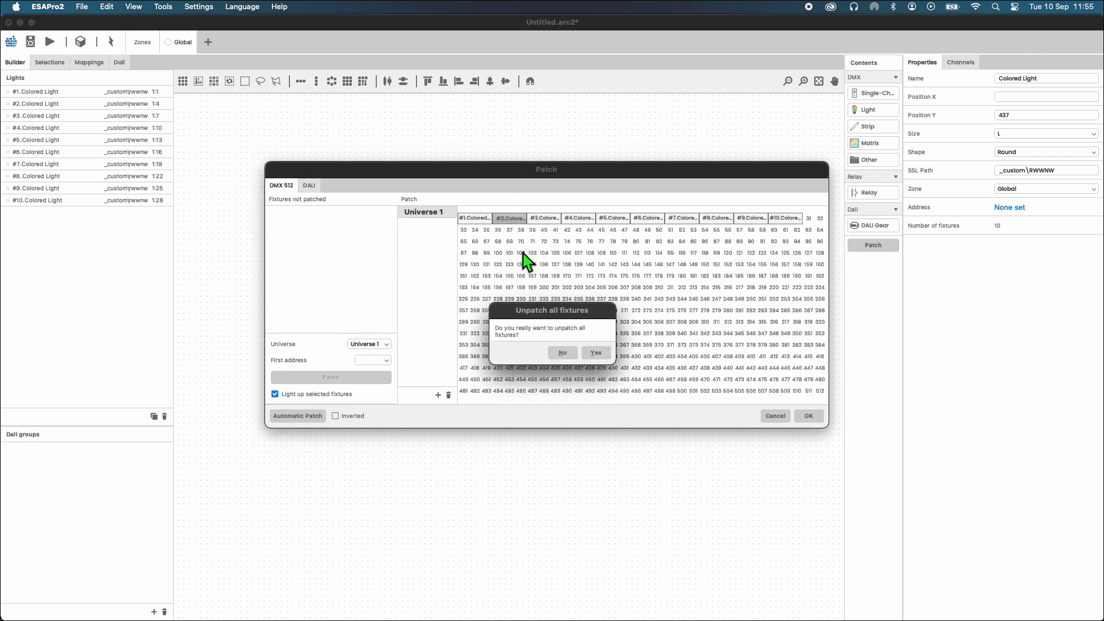
click(596, 352)
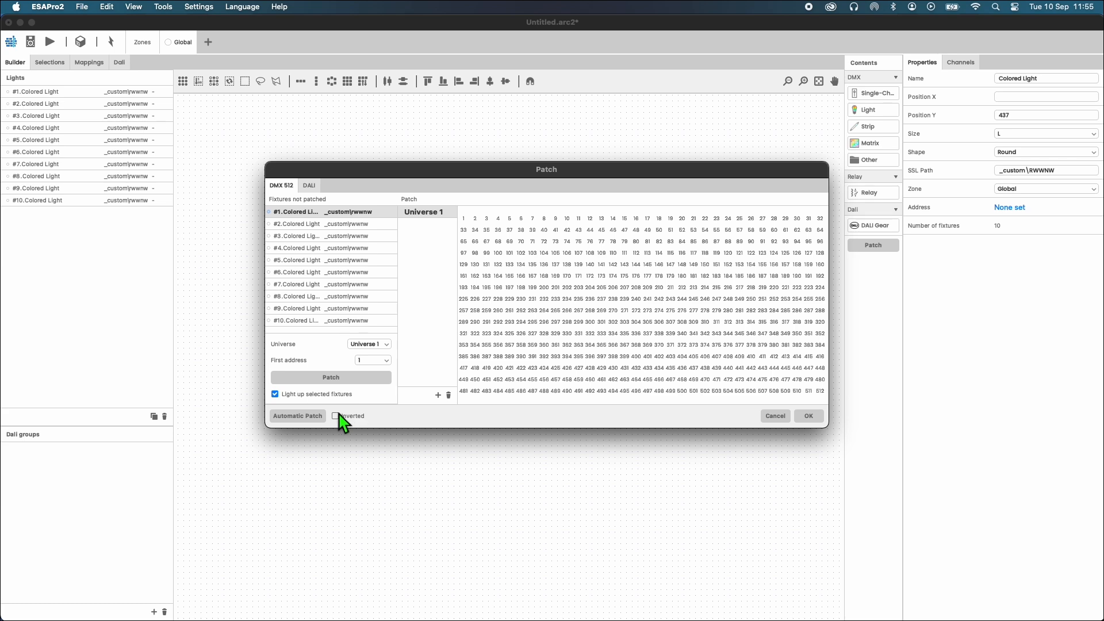
click(336, 416)
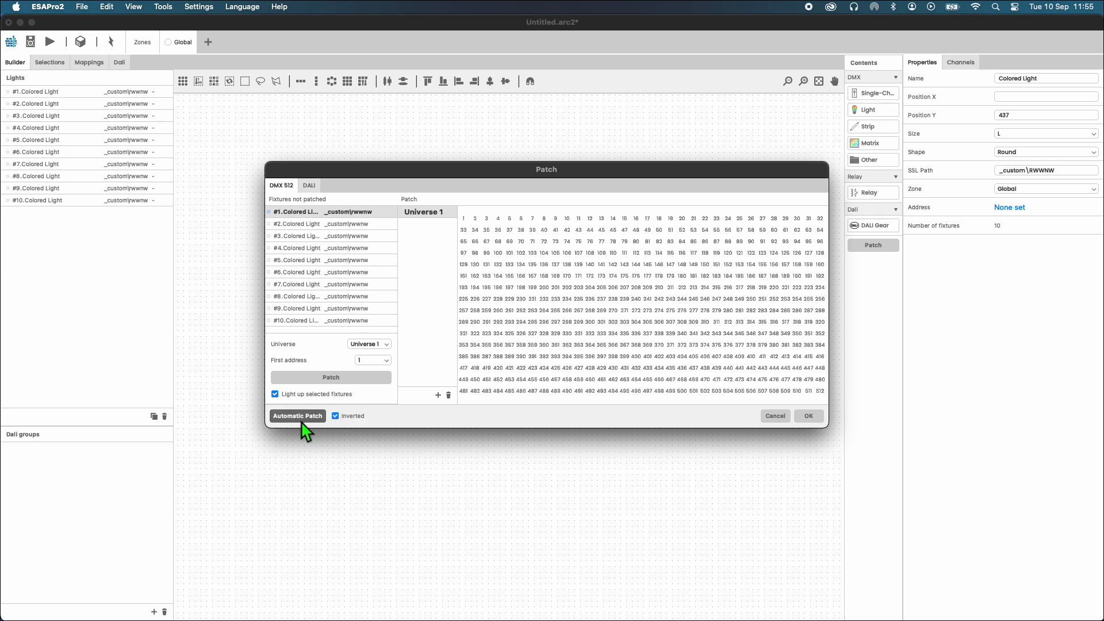
click(298, 415)
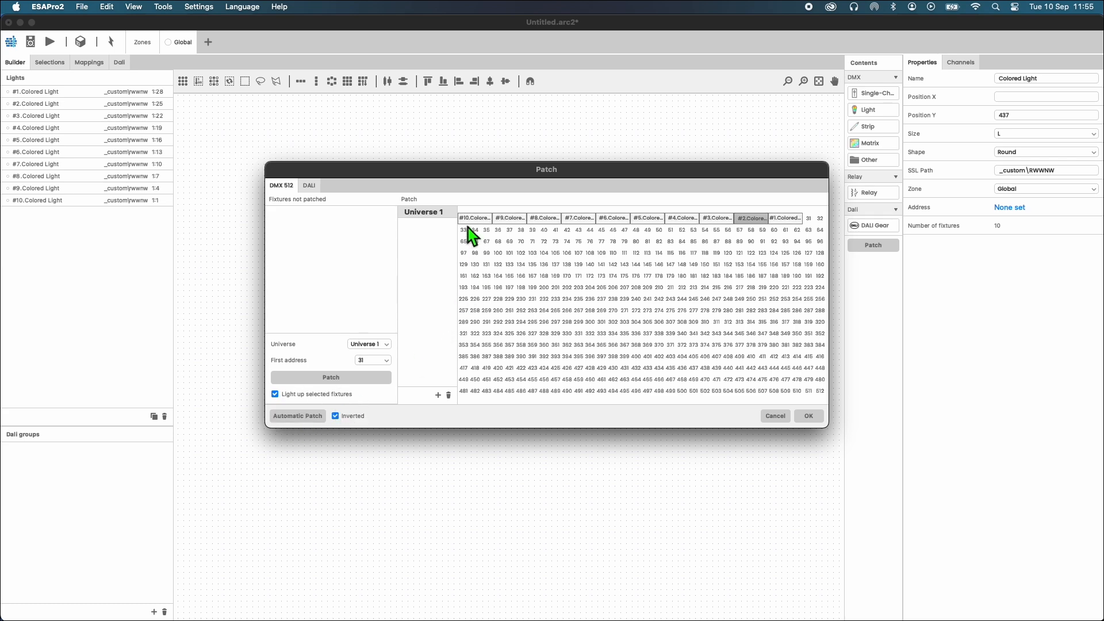
mouse_move(544, 227)
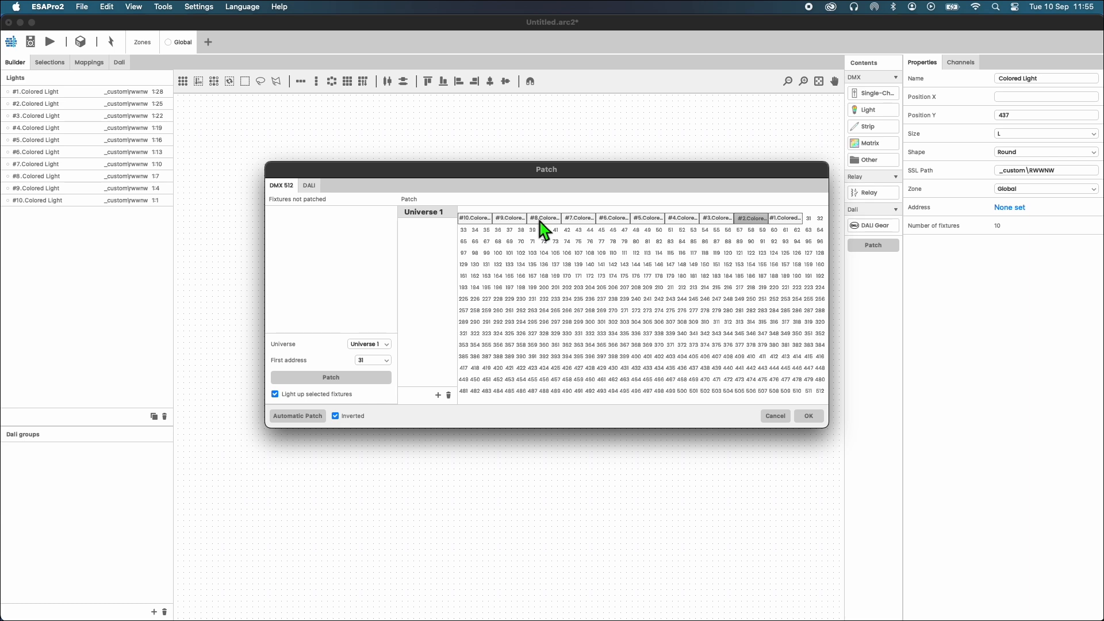
mouse_move(444, 398)
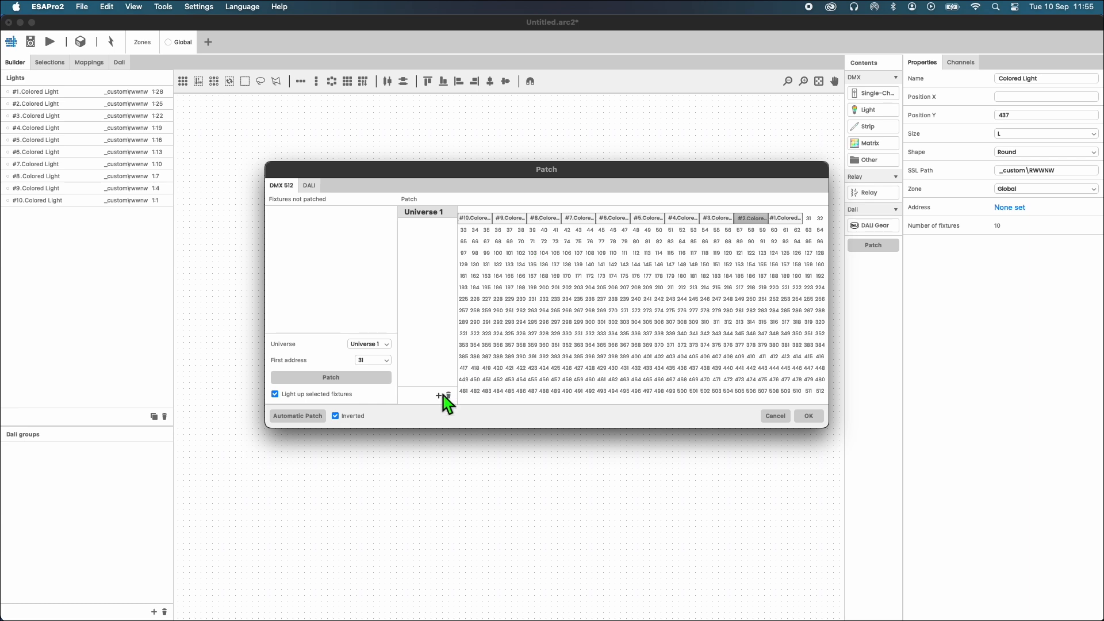
Add two more DMX universes in the Patch window and right-click a fixture.
click(438, 396)
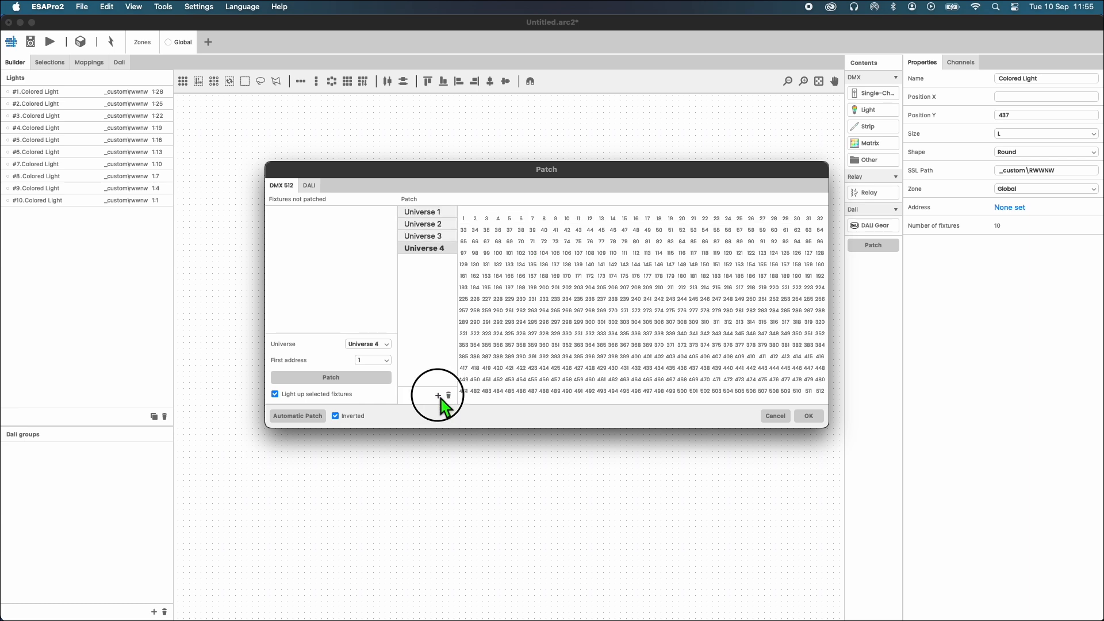
click(438, 396)
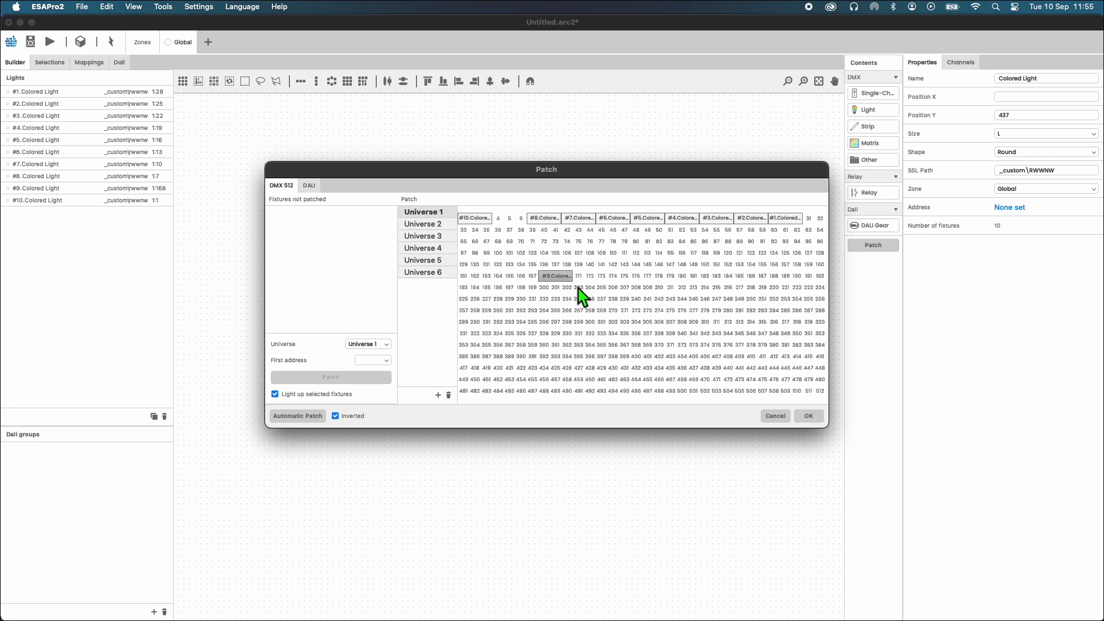
right_click(554, 276)
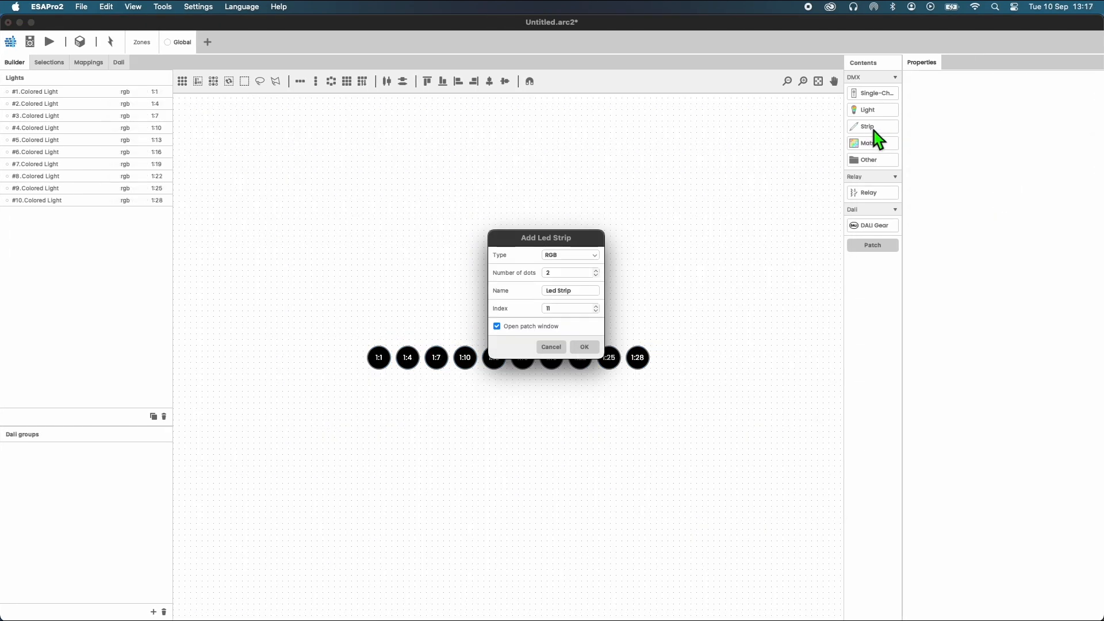
mouse_move(511, 292)
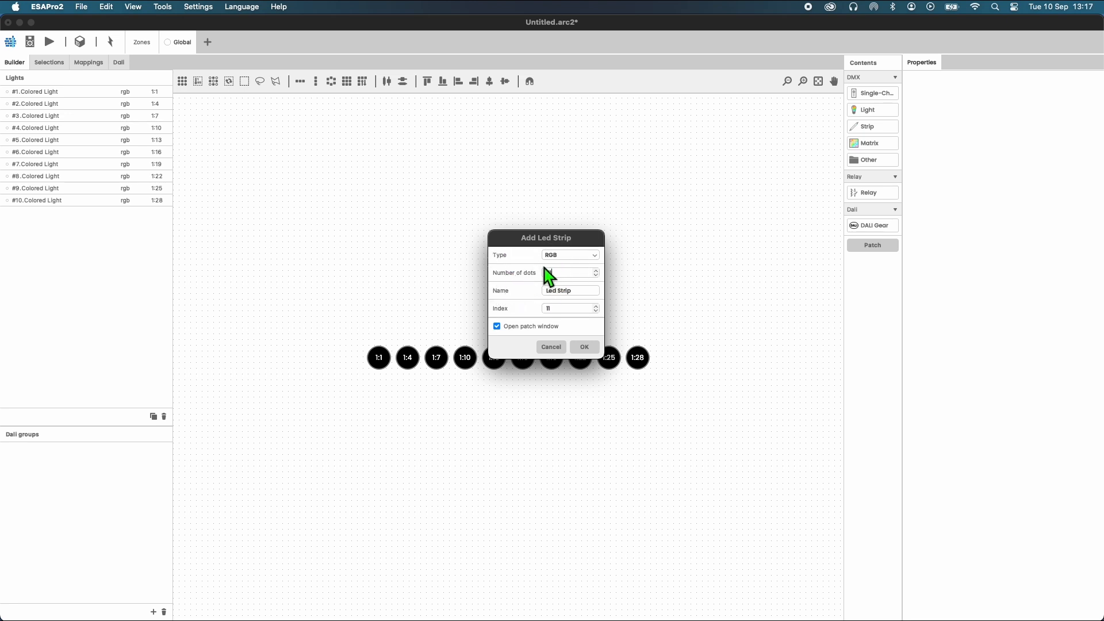
Add a 21-dot white (W) LED strip and close the Patch window unpatched.
click(570, 255)
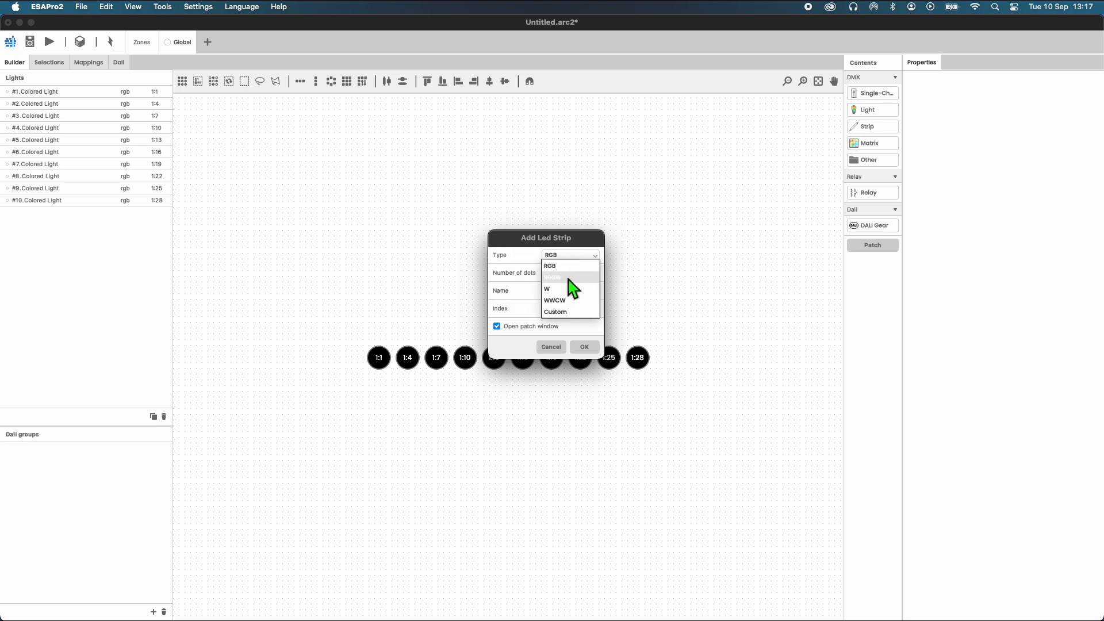
click(546, 289)
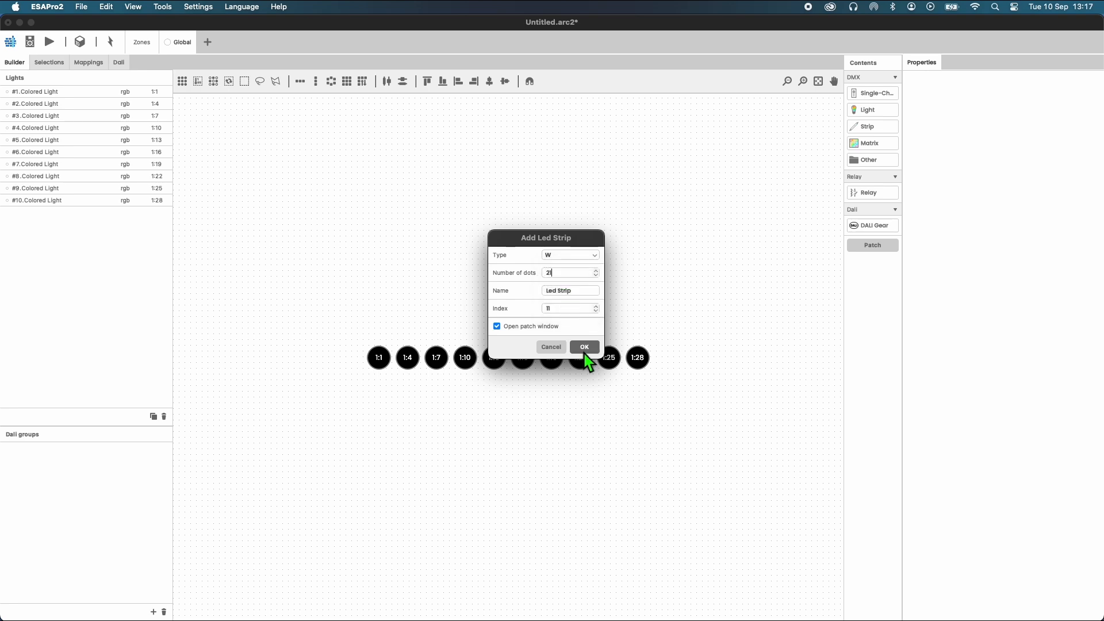
click(584, 347)
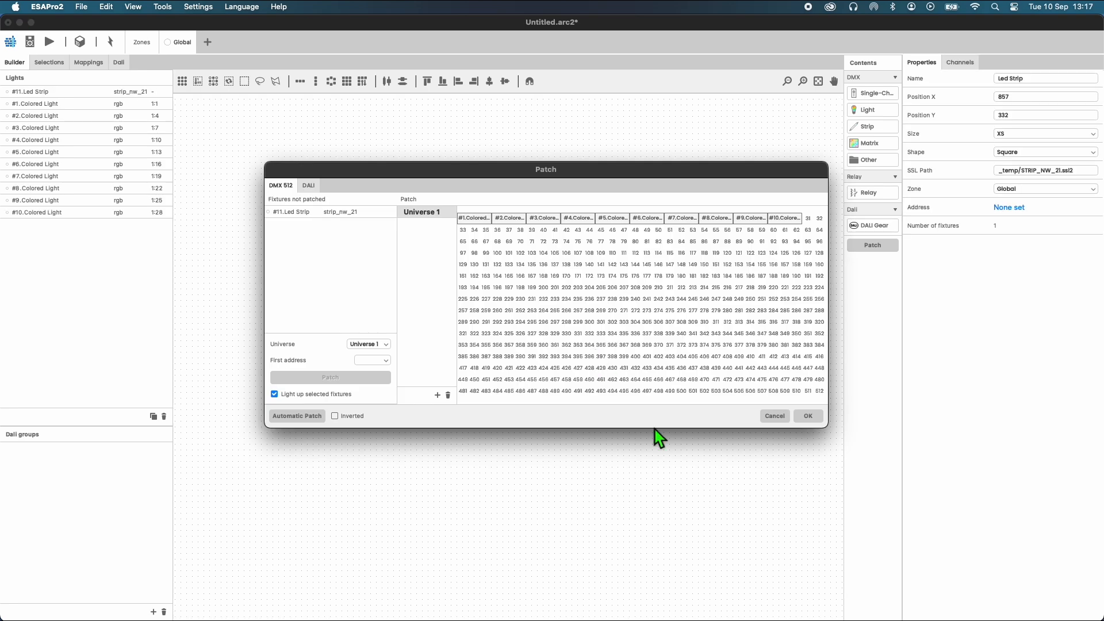
click(774, 416)
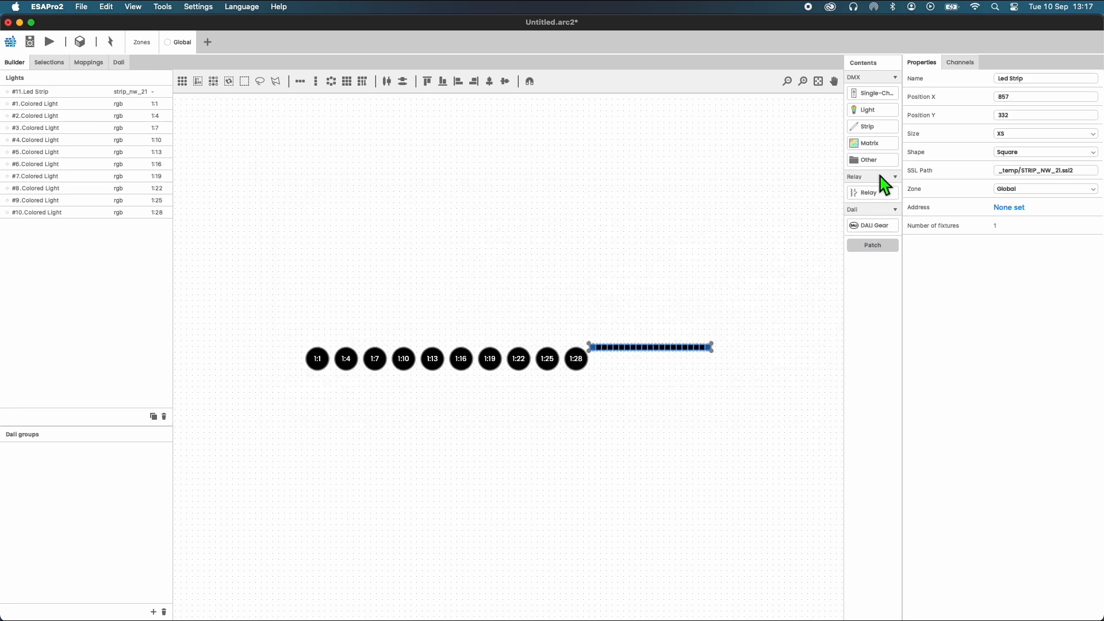
click(870, 143)
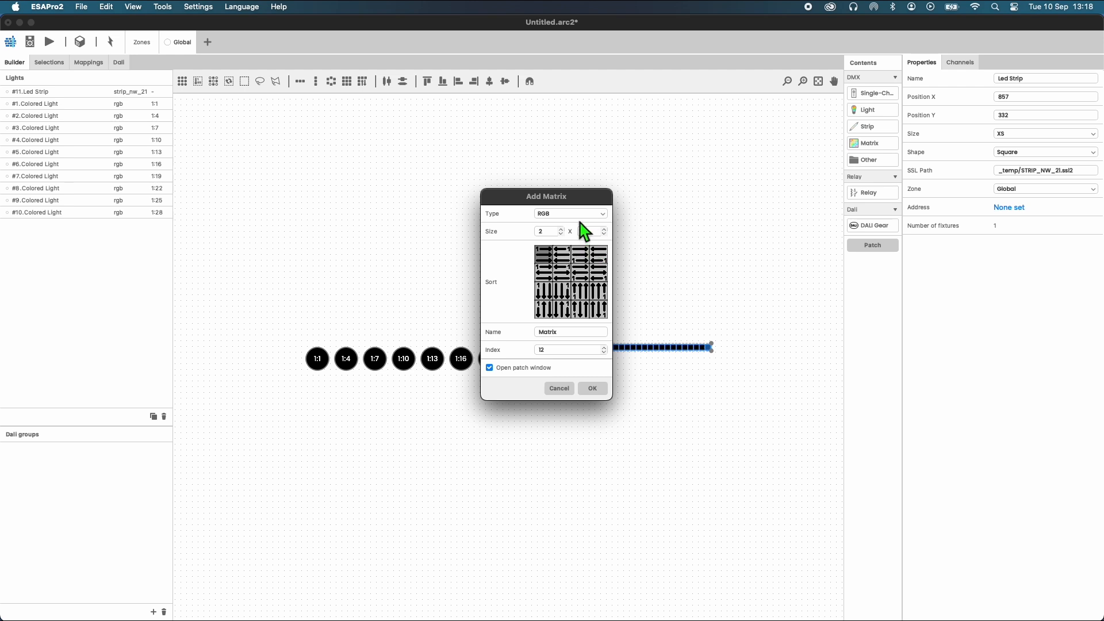
Add a 2x2 RGB matrix and accept its patch at address 1:52.
click(604, 228)
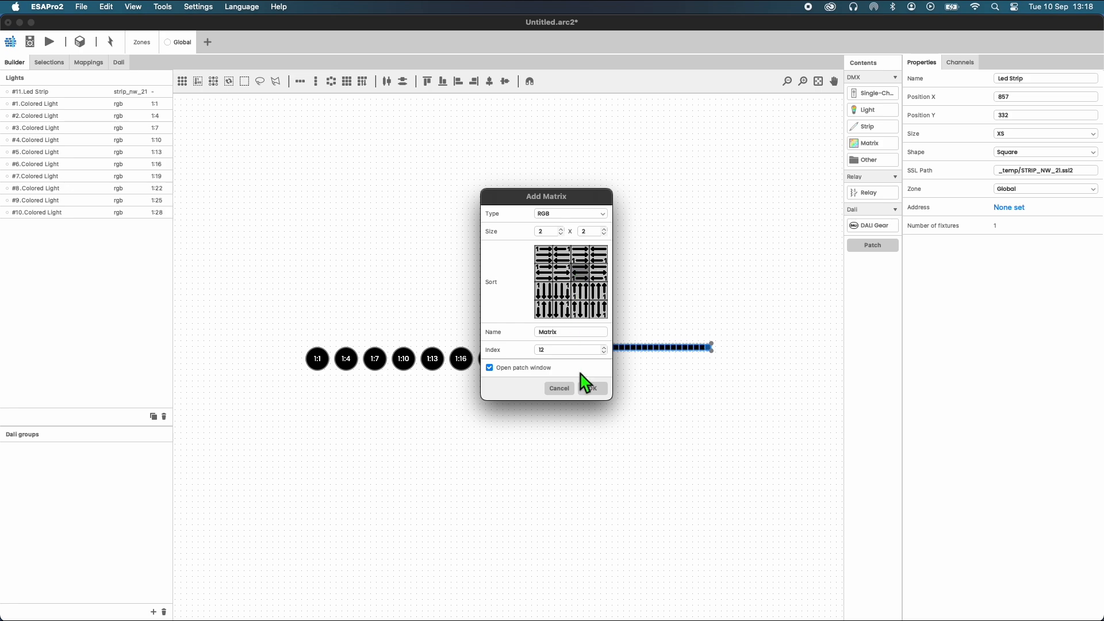
click(591, 388)
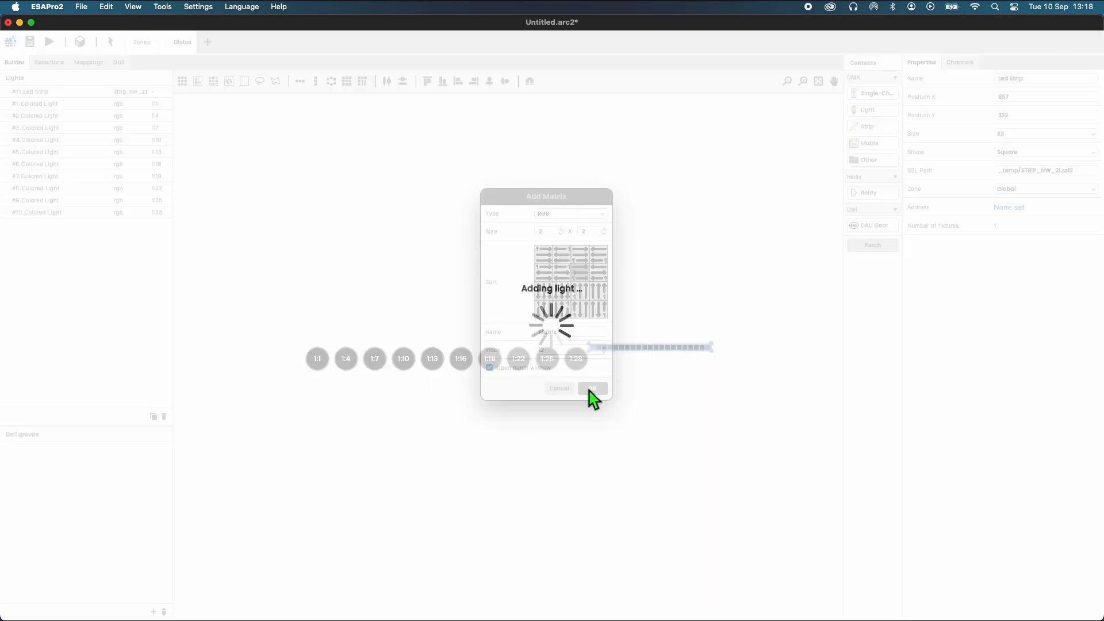
click(593, 388)
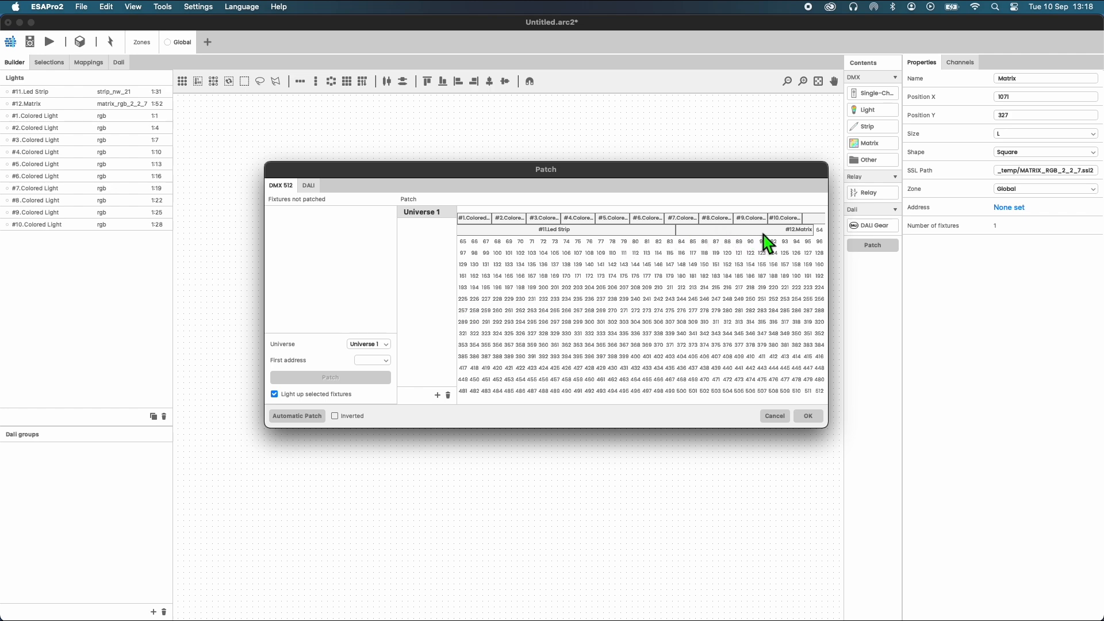
mouse_move(533, 239)
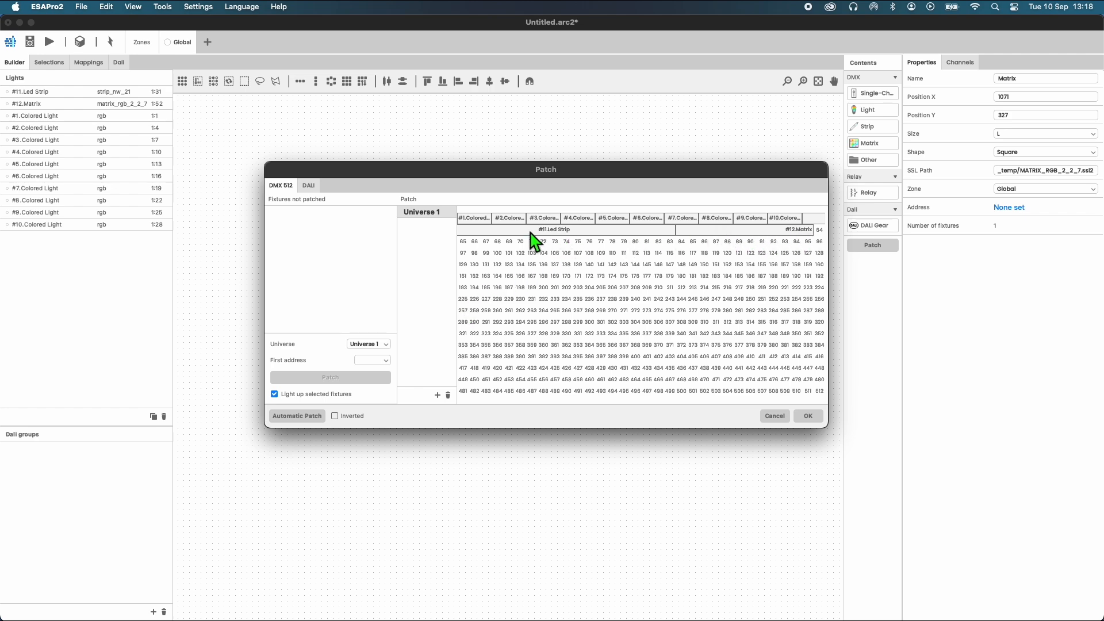
mouse_move(808, 416)
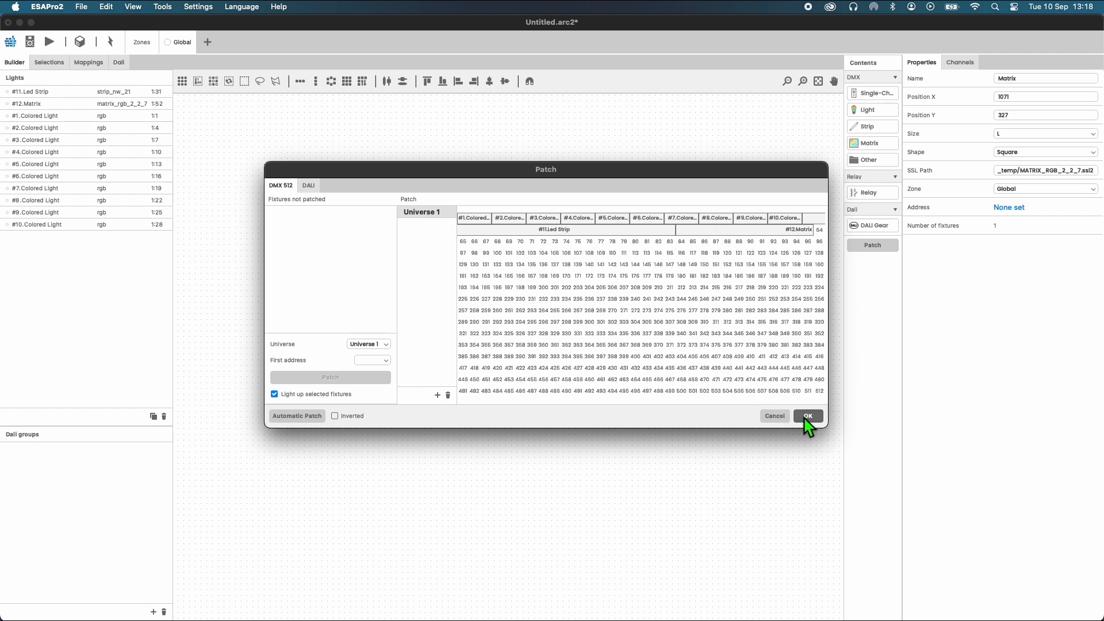
click(808, 416)
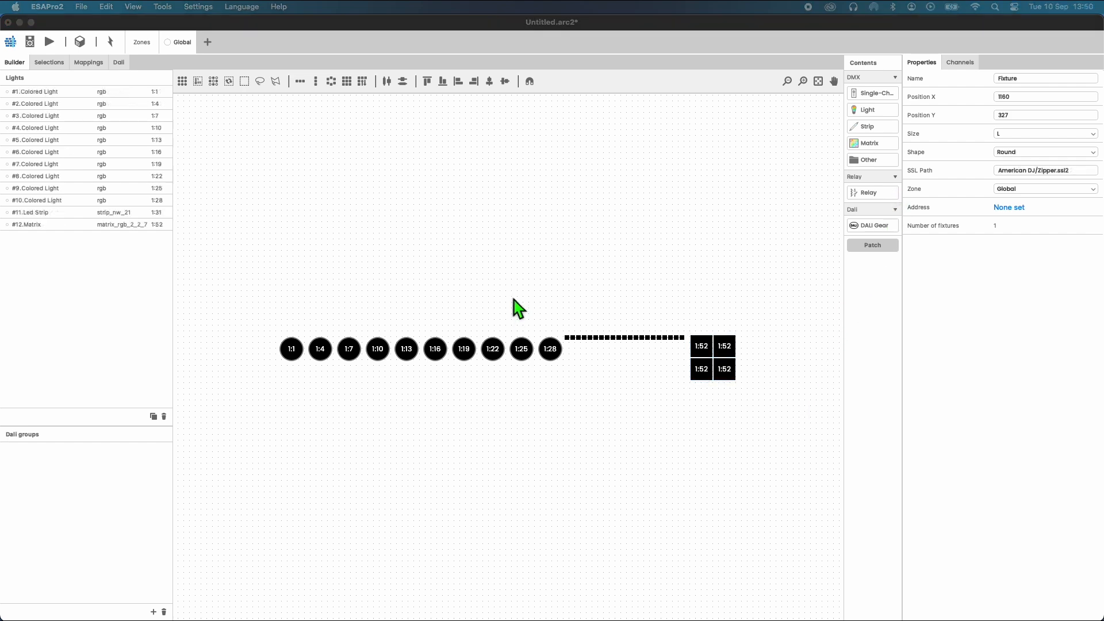
mouse_move(880, 175)
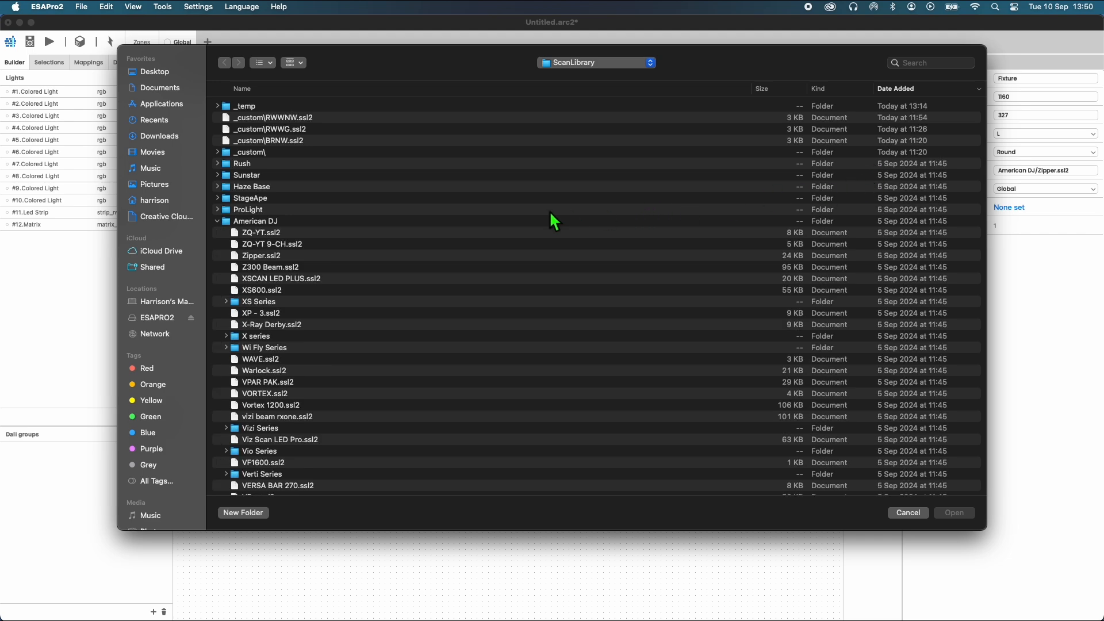
Scroll through the manufacturer folders in the SSL fixture library.
scroll(down, 3)
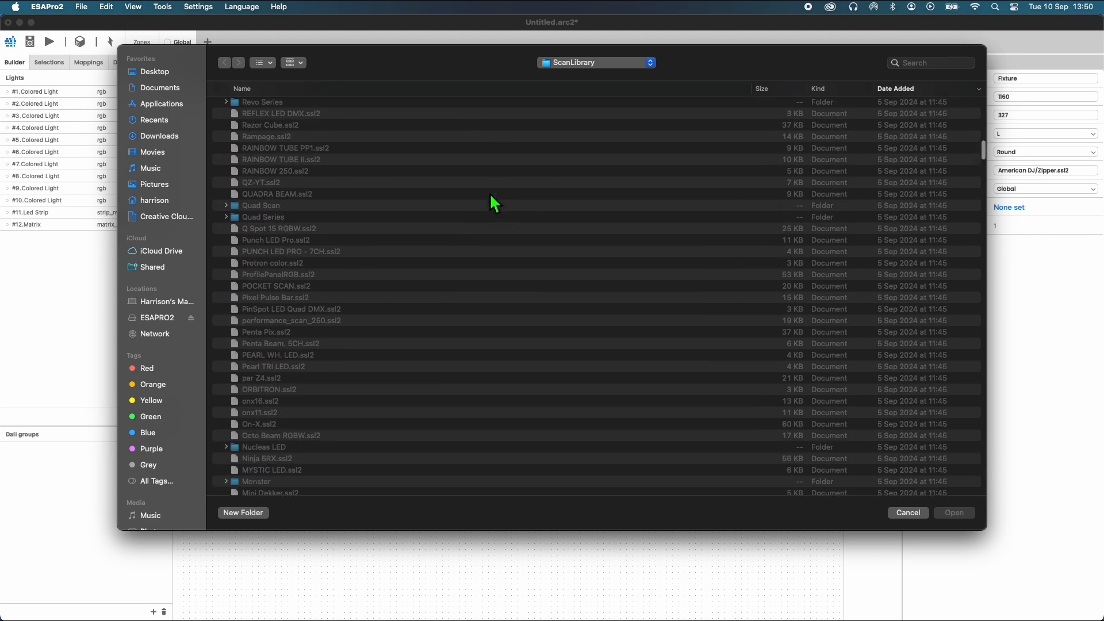
scroll(down, 3)
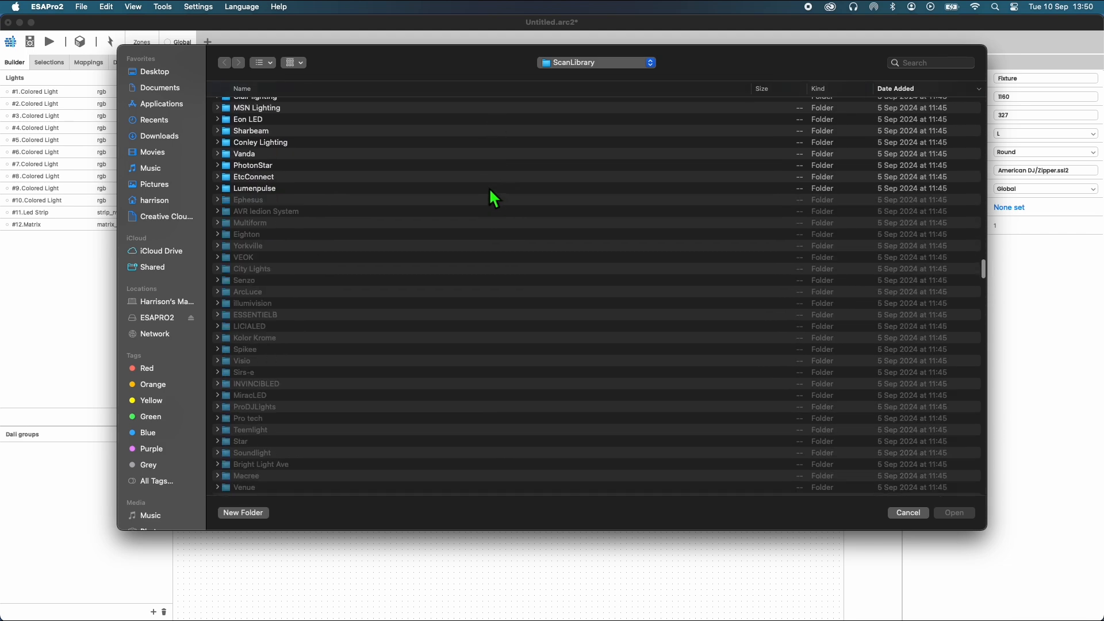
scroll(down, 3)
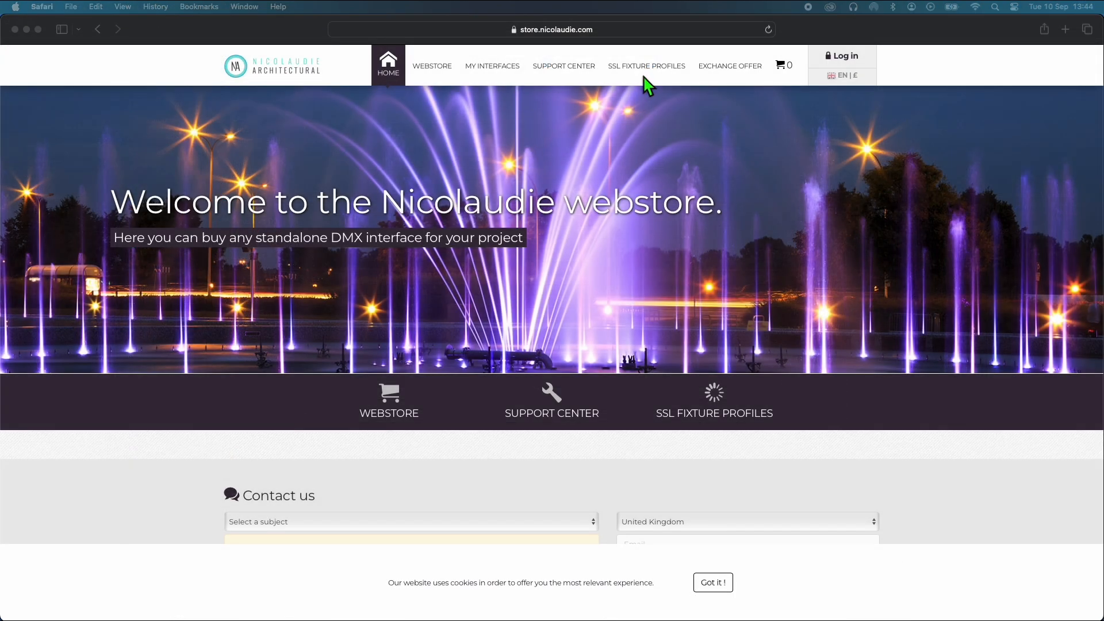
Open the SSL Fixture Profiles page on the Nicolaudie webstore.
click(646, 65)
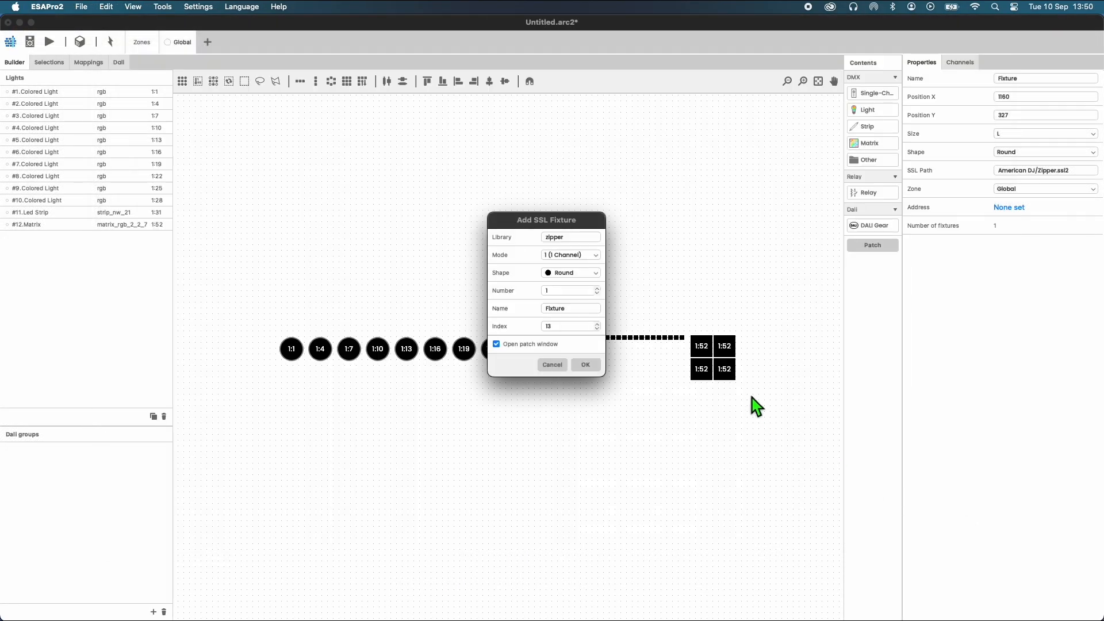
mouse_move(506, 279)
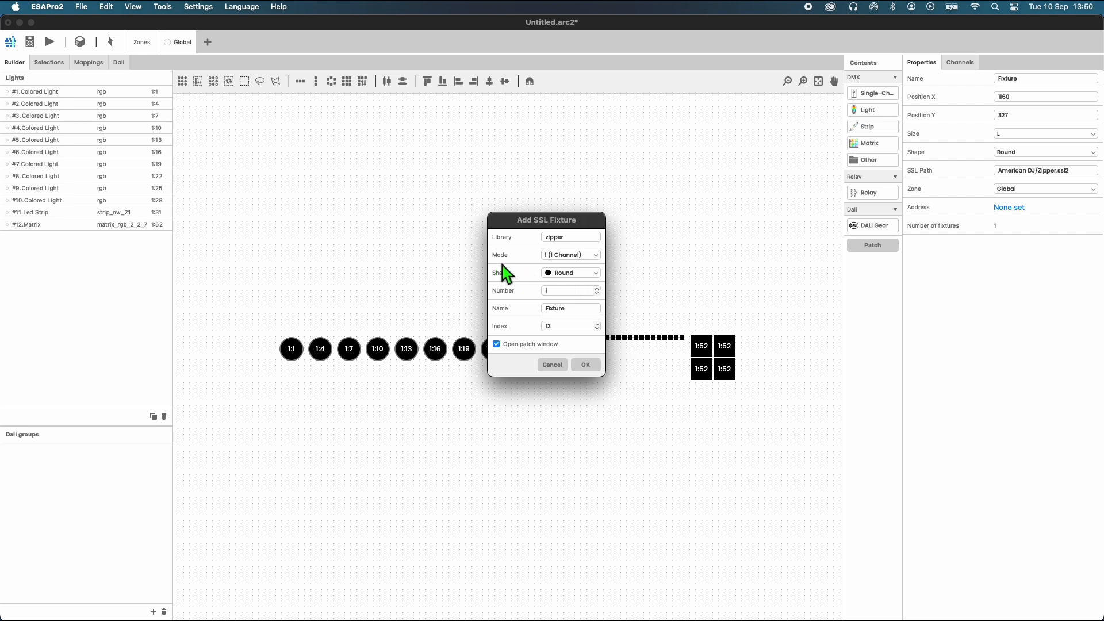
Add the Zipper as fixture #13 in 11-channel mode, patched at 1:64.
click(570, 255)
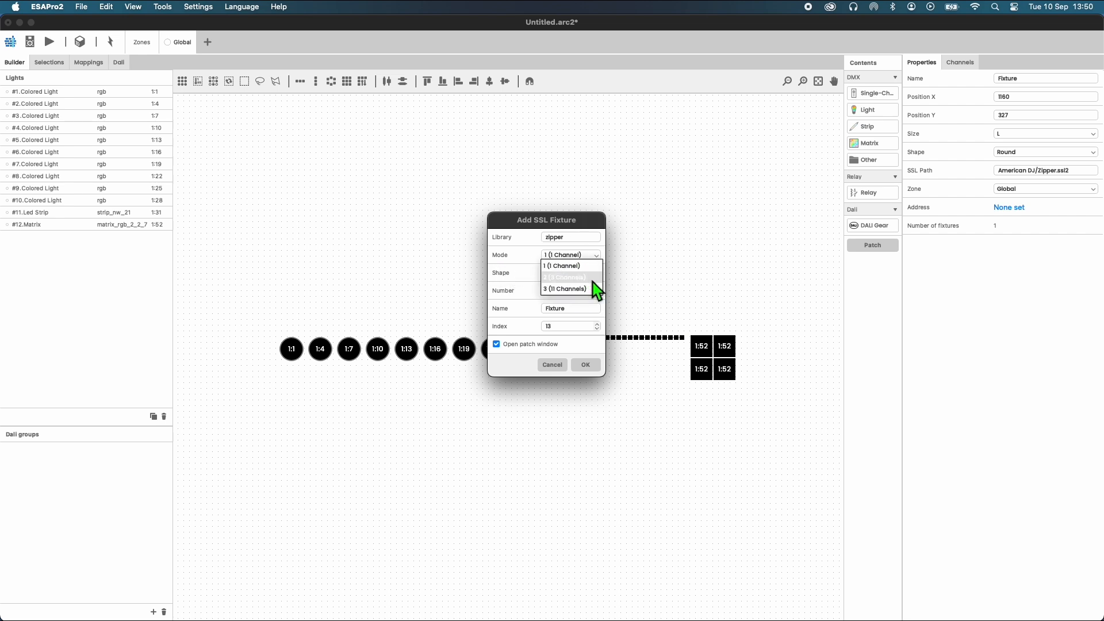
mouse_move(570, 288)
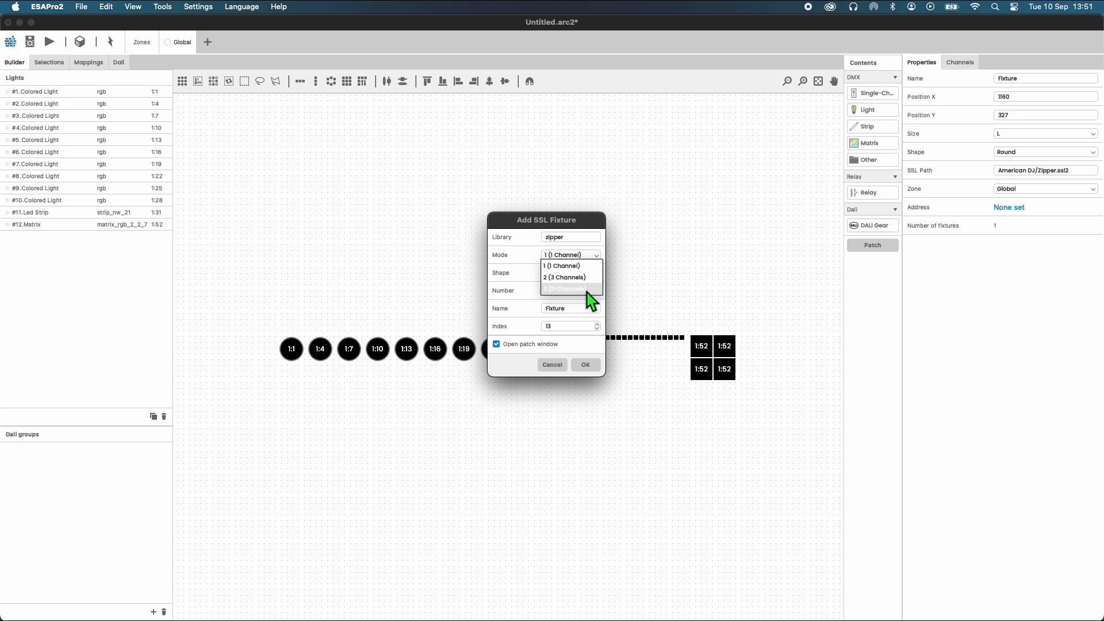
click(563, 289)
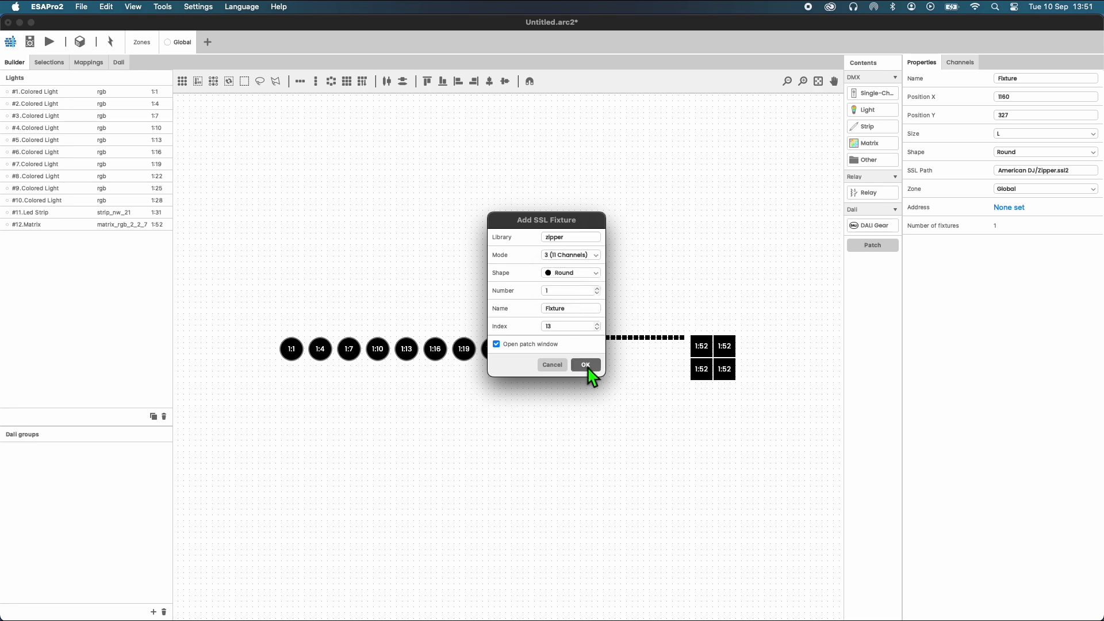
click(585, 365)
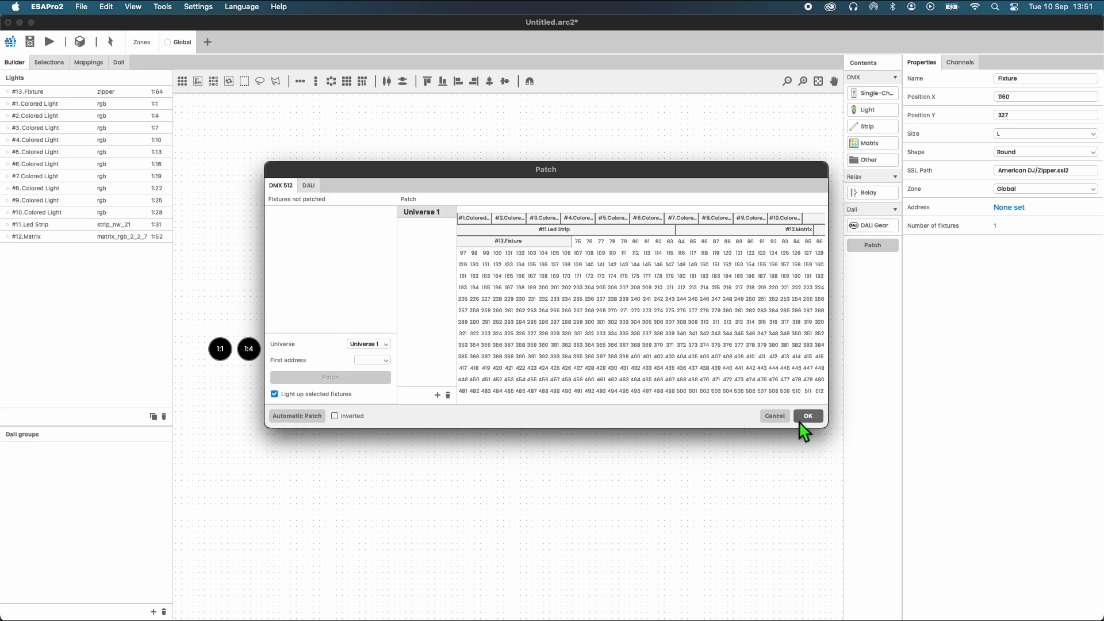
click(809, 416)
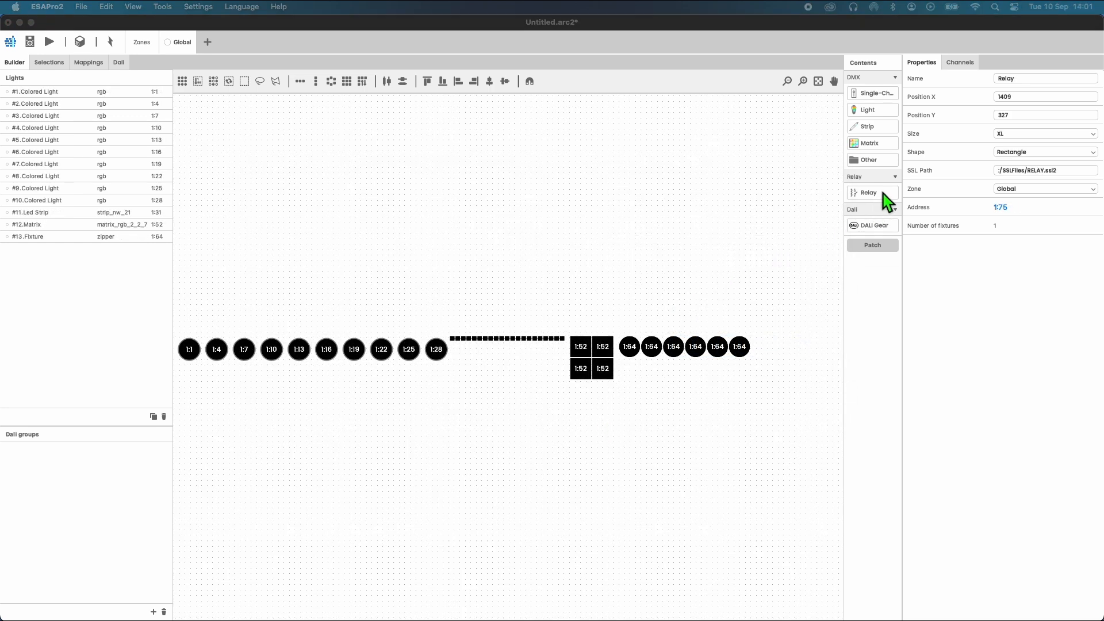
Add relay #14 auto-patched at 1:75, then begin adding a DALI control.
click(867, 192)
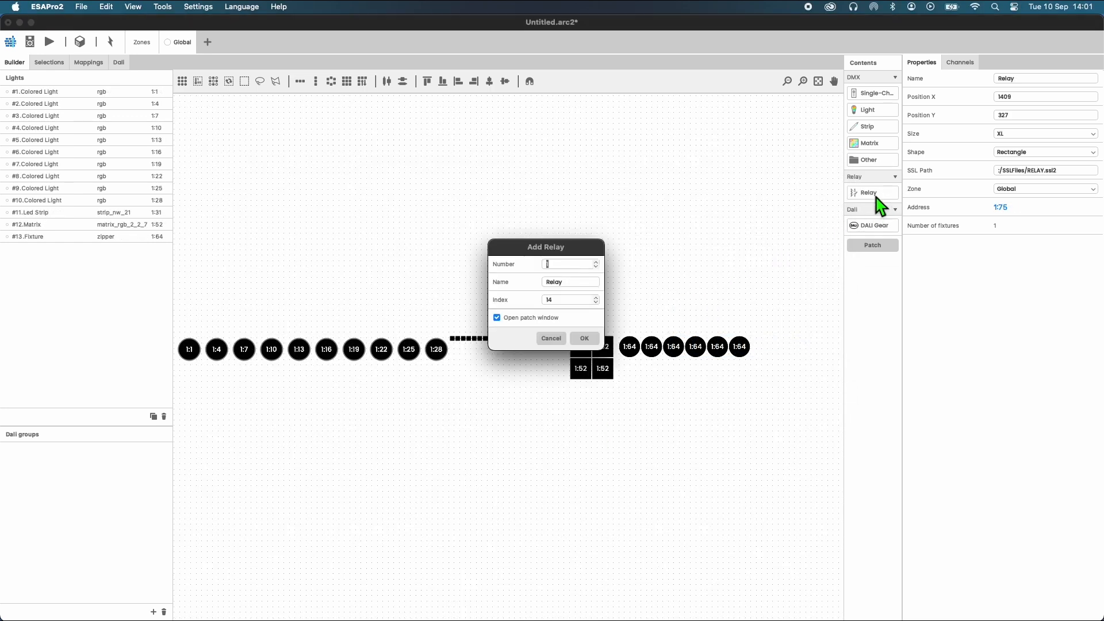
mouse_move(846, 209)
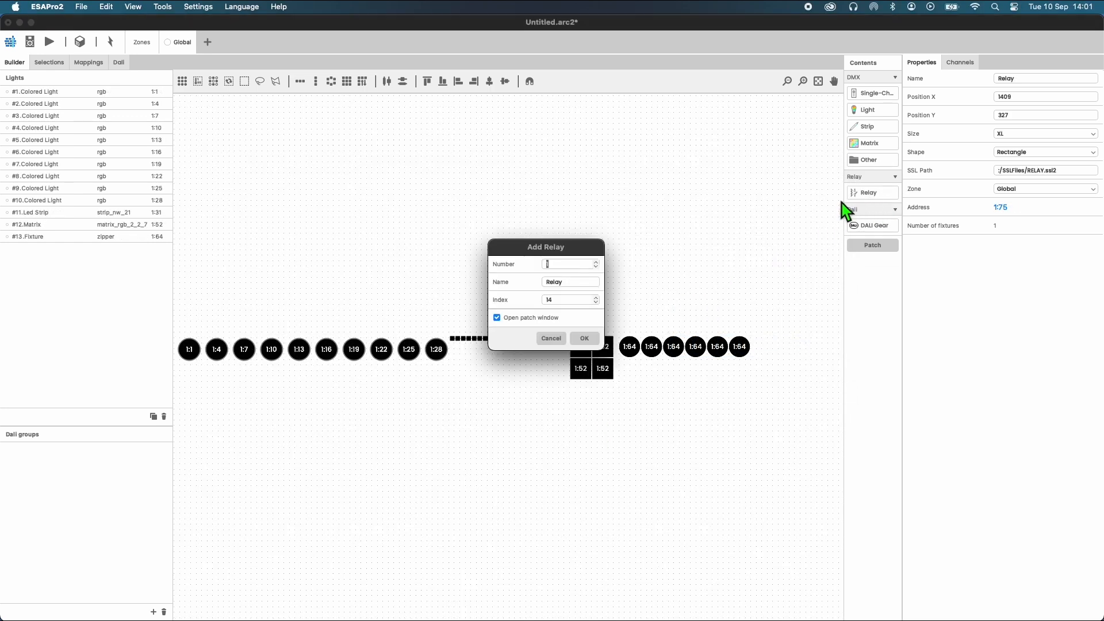
mouse_move(575, 330)
text(1)
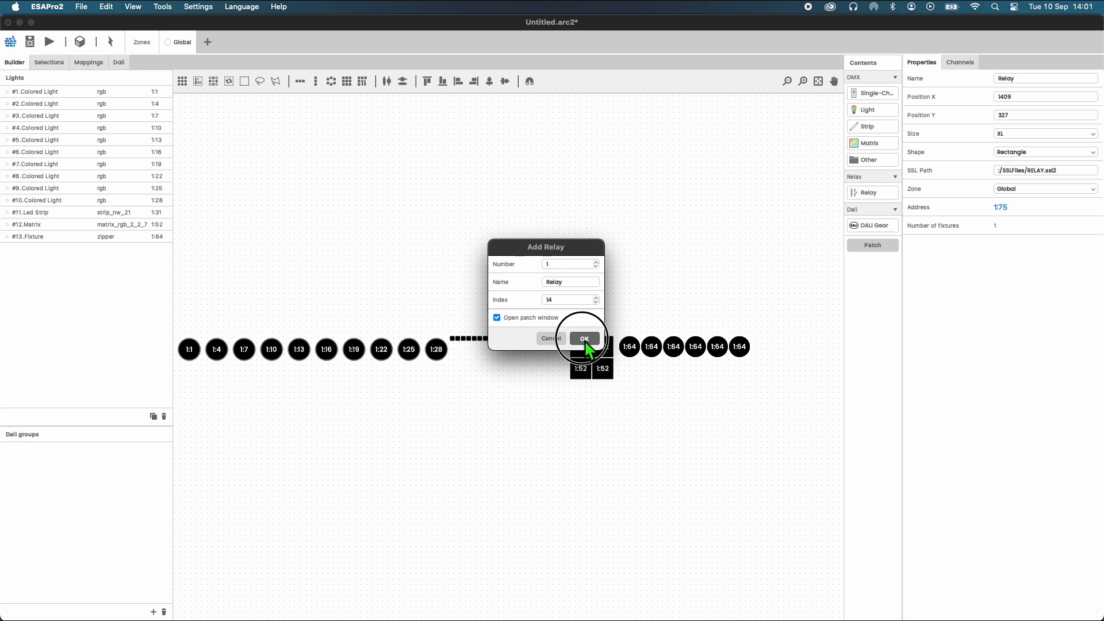
click(584, 338)
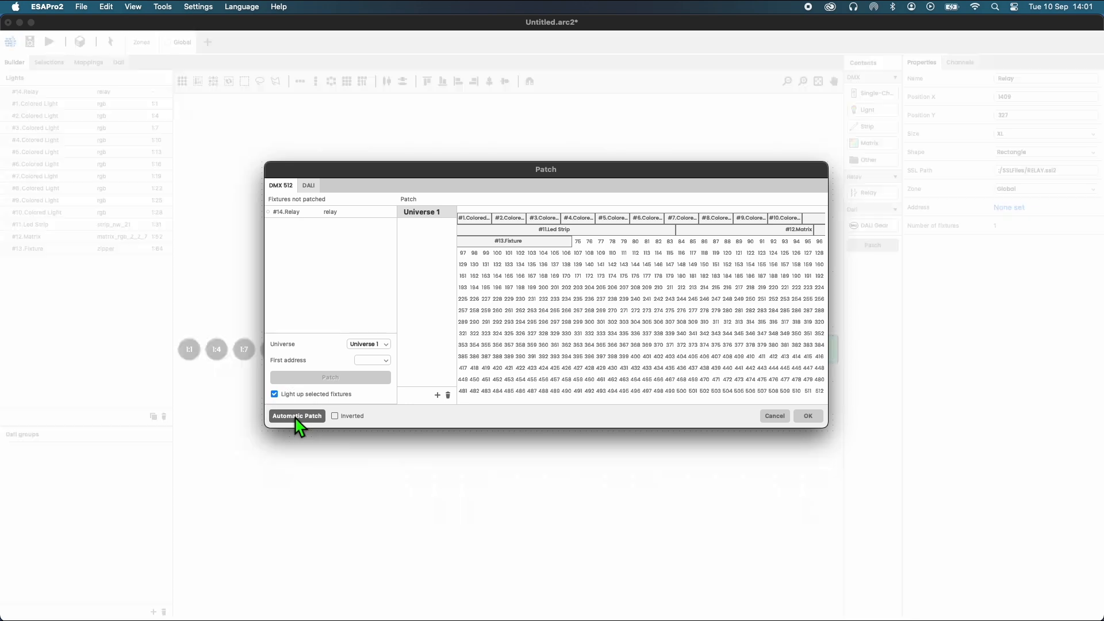
click(297, 415)
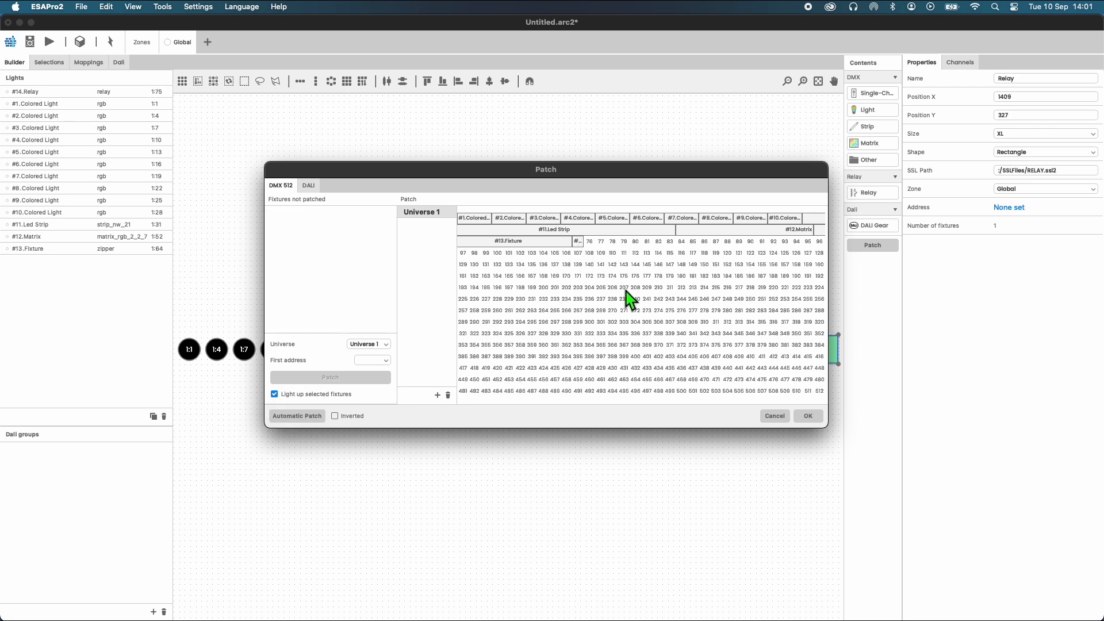
click(808, 415)
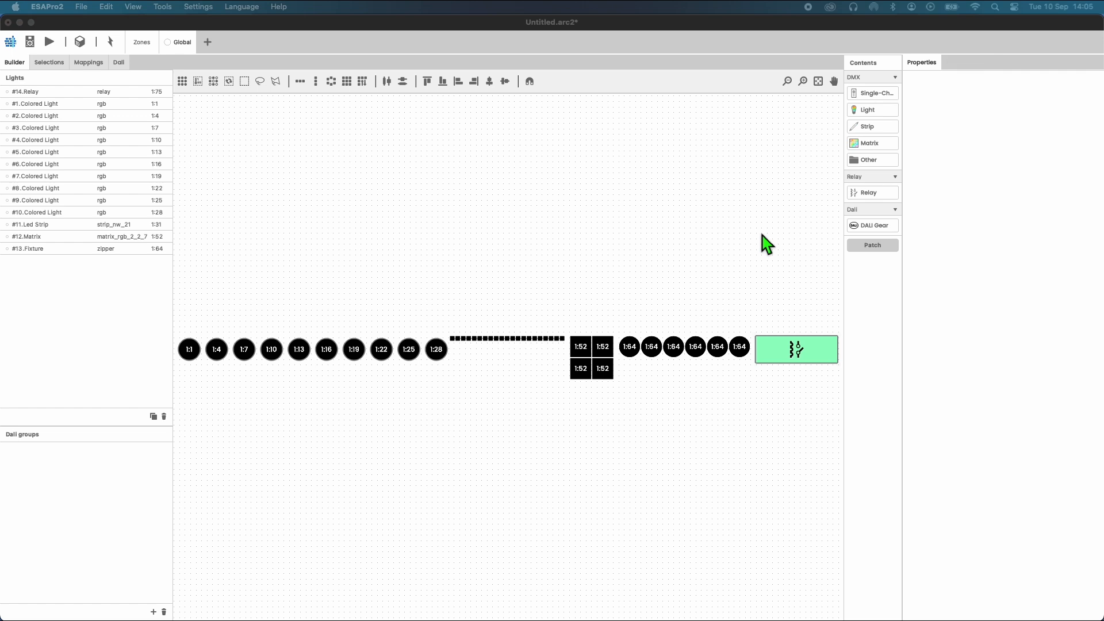
mouse_move(838, 245)
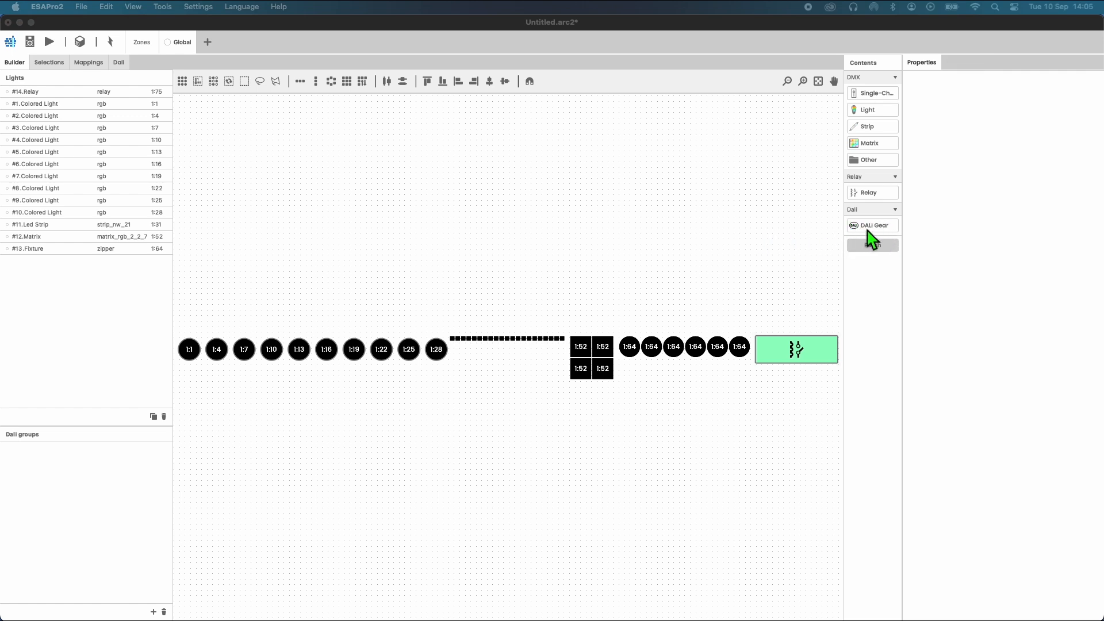
click(873, 226)
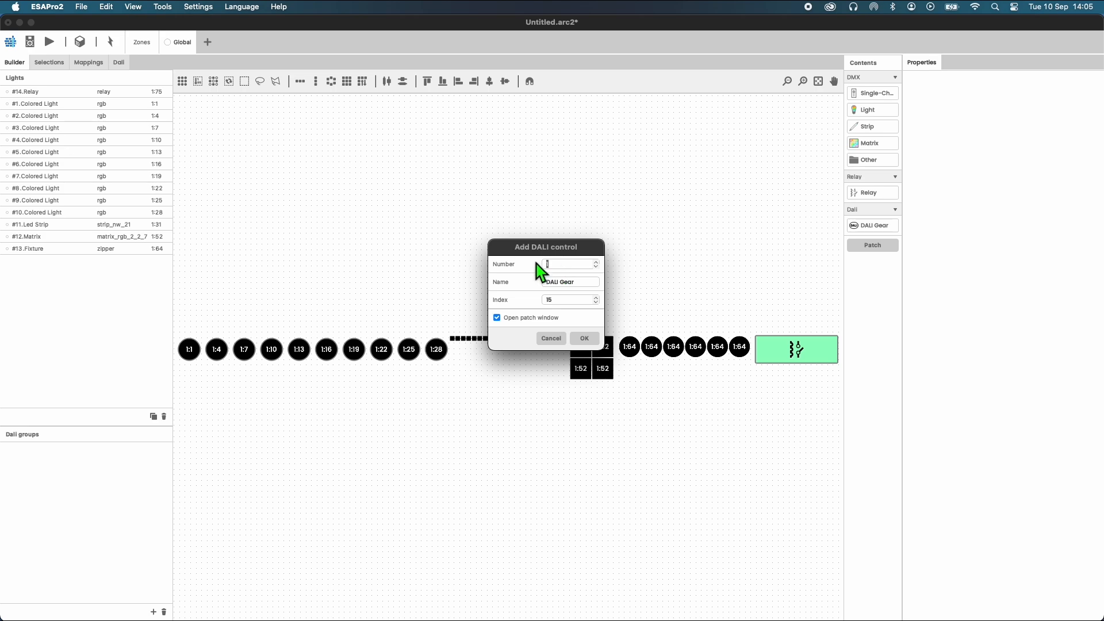